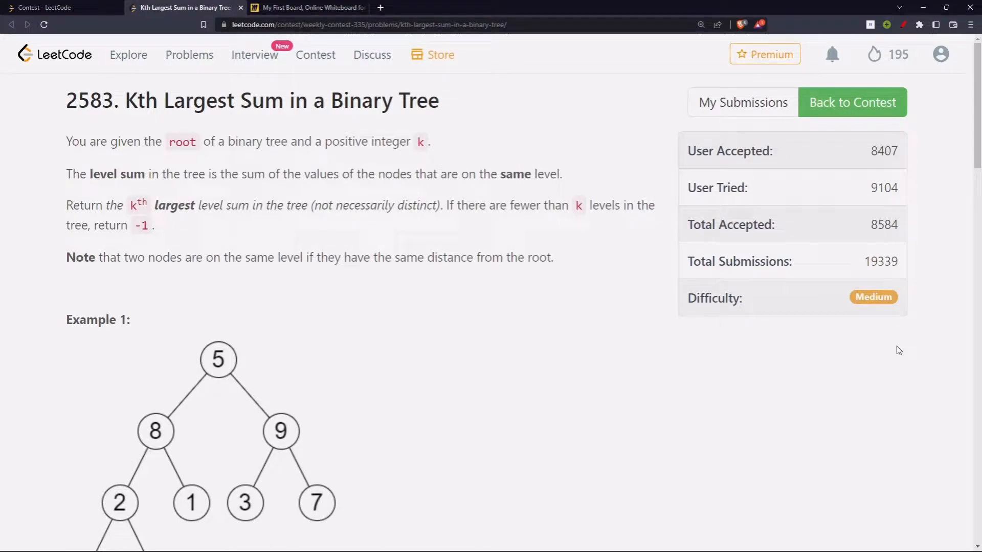
mouse_move(834, 375)
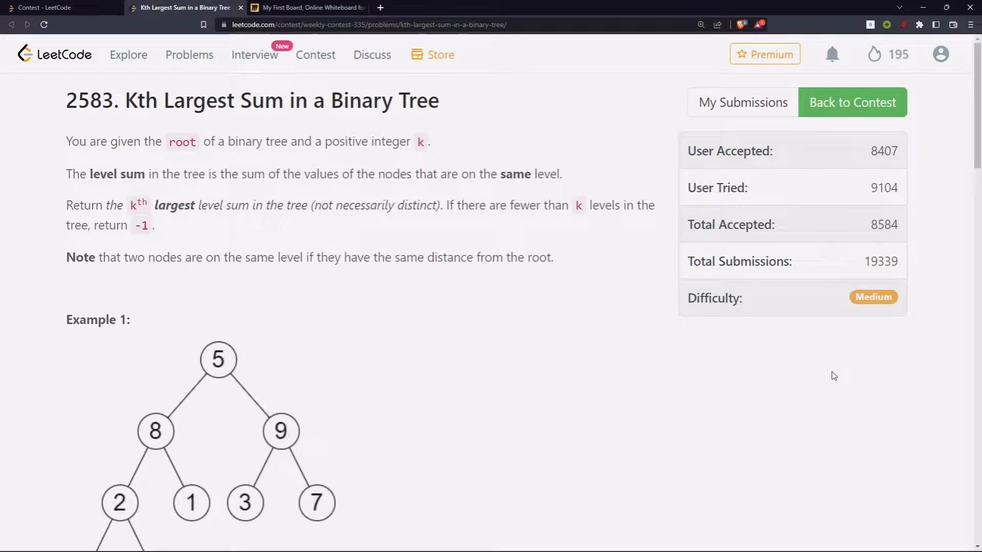
mouse_move(243, 127)
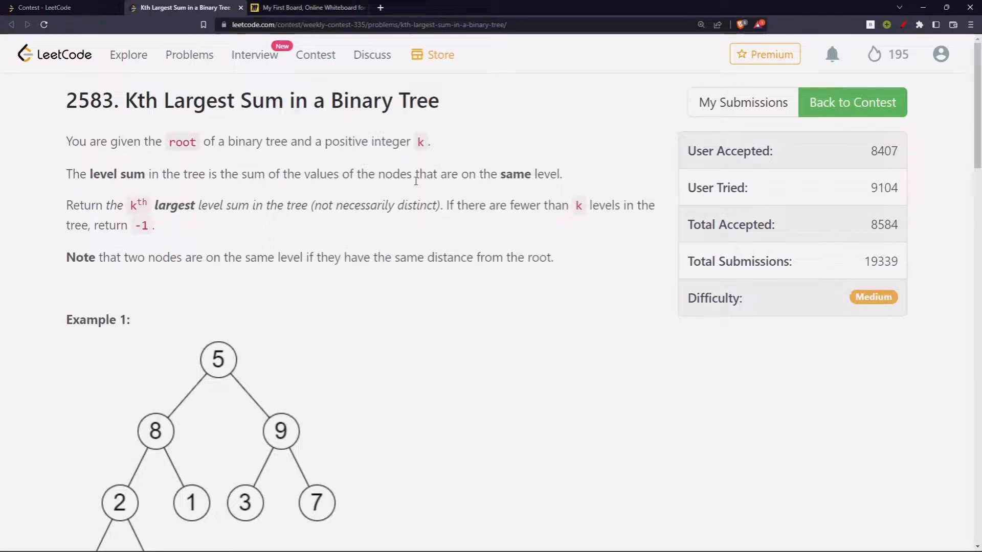
mouse_move(151, 215)
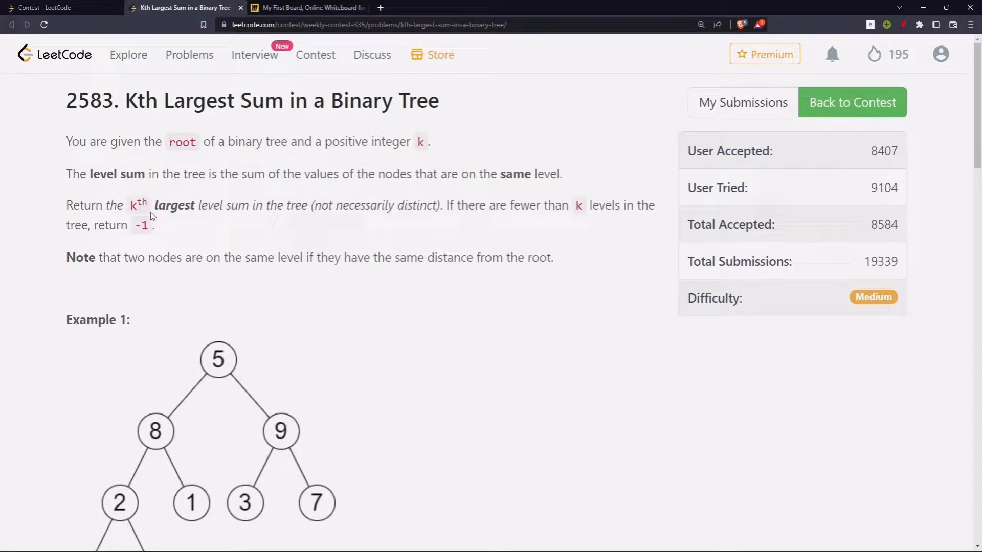
mouse_move(322, 206)
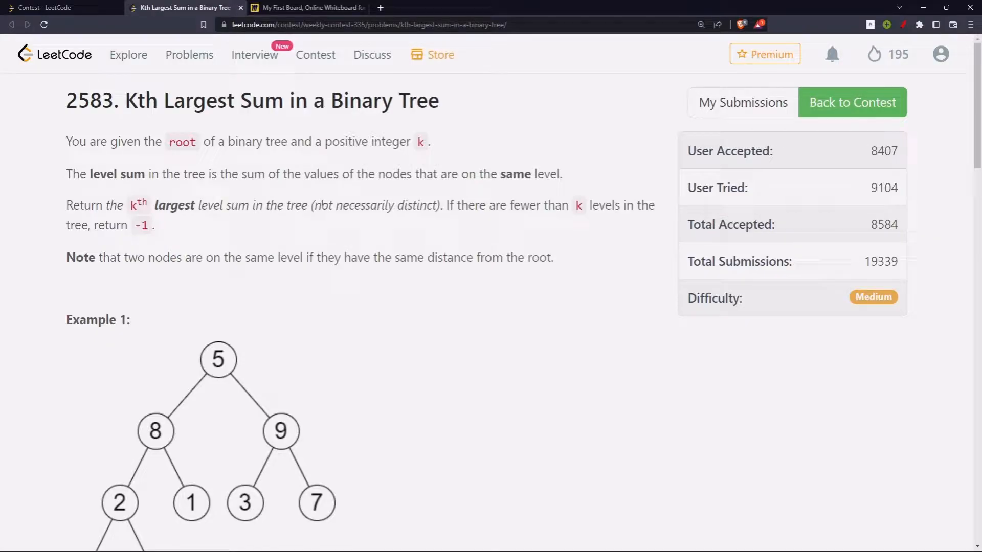
mouse_move(586, 212)
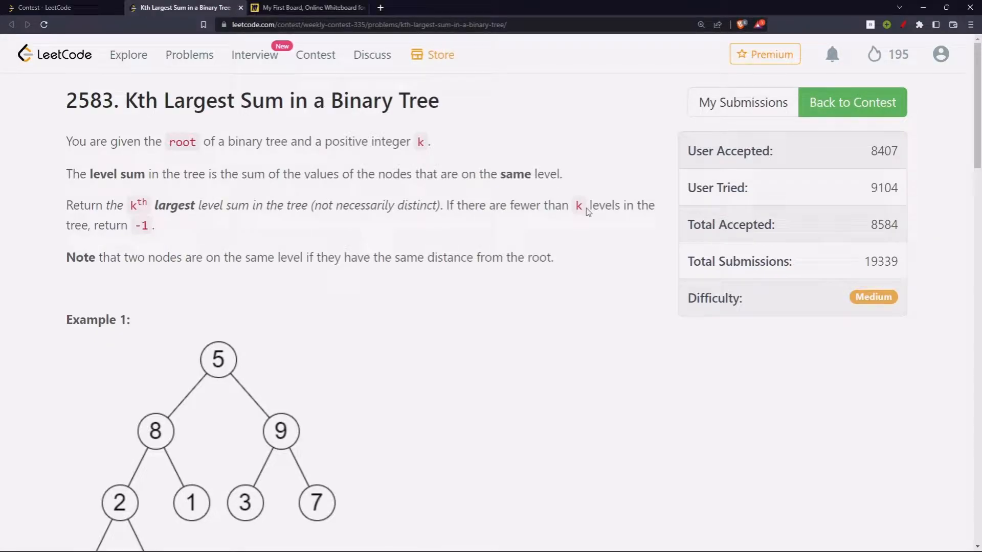
mouse_move(253, 194)
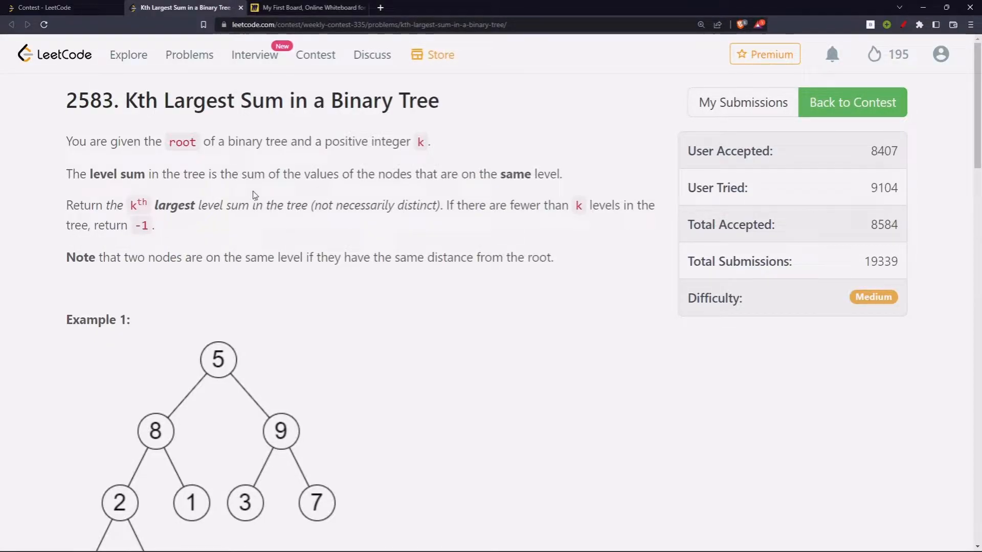
- Sketch annotations over the LeetCode problem page while reading it, then clear them
scroll("down", 3)
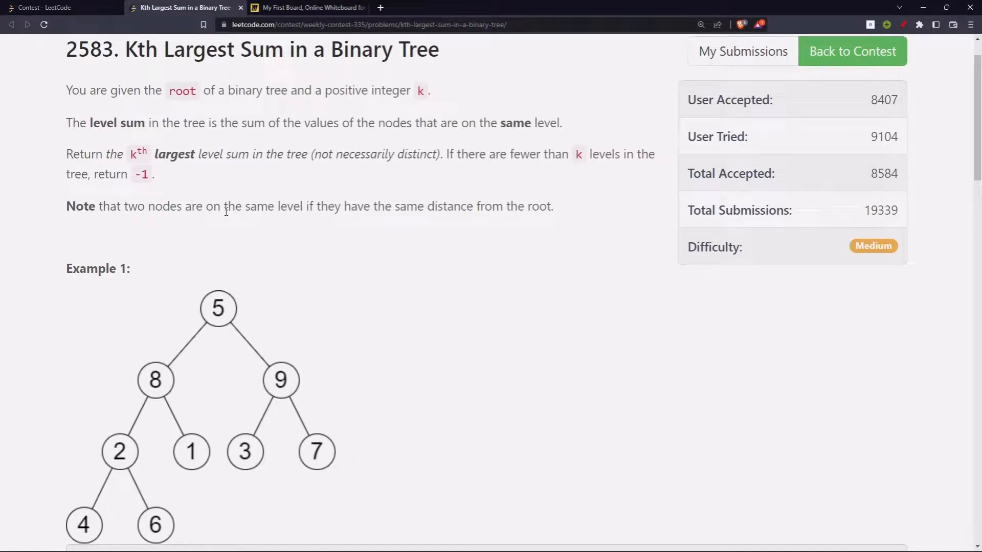
mouse_move(593, 193)
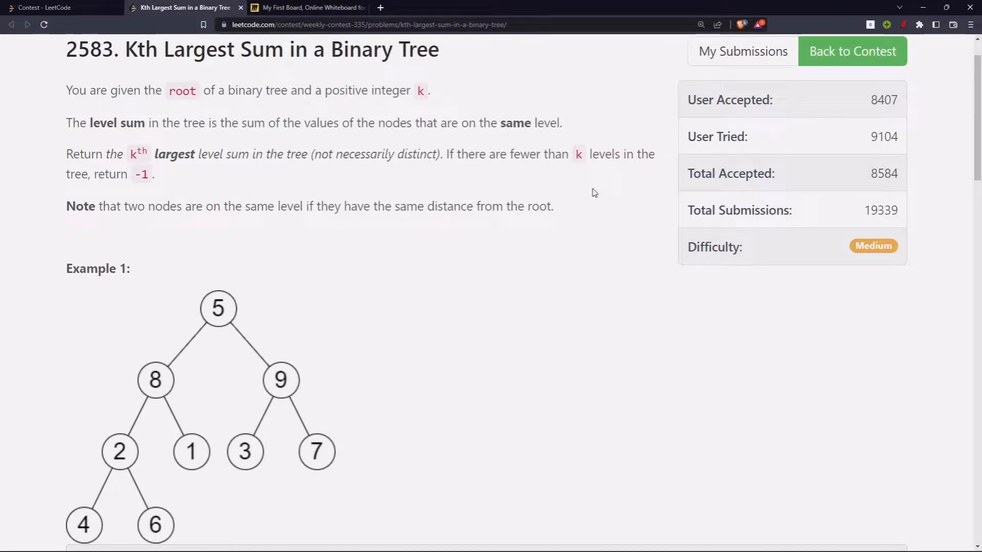
scroll("down", 3)
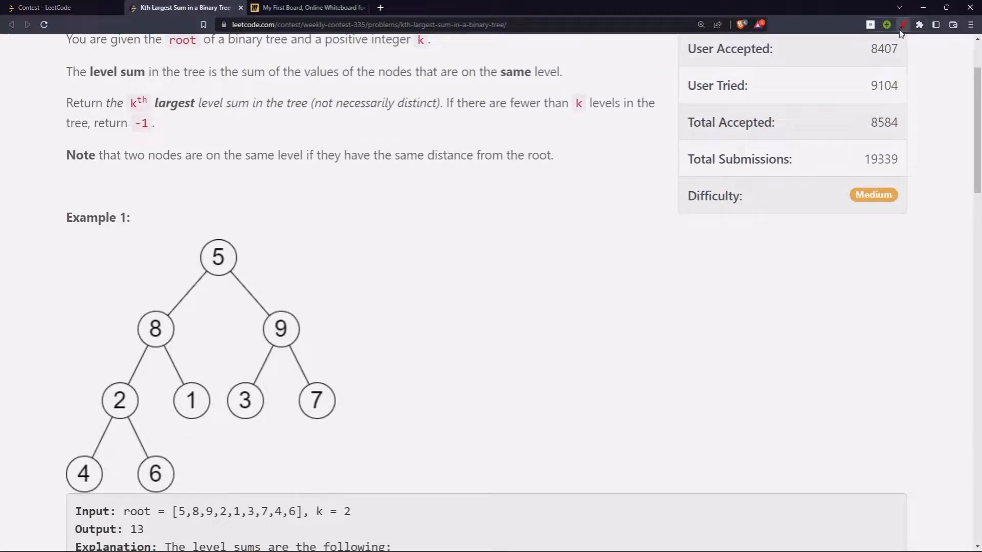
left_click(903, 25)
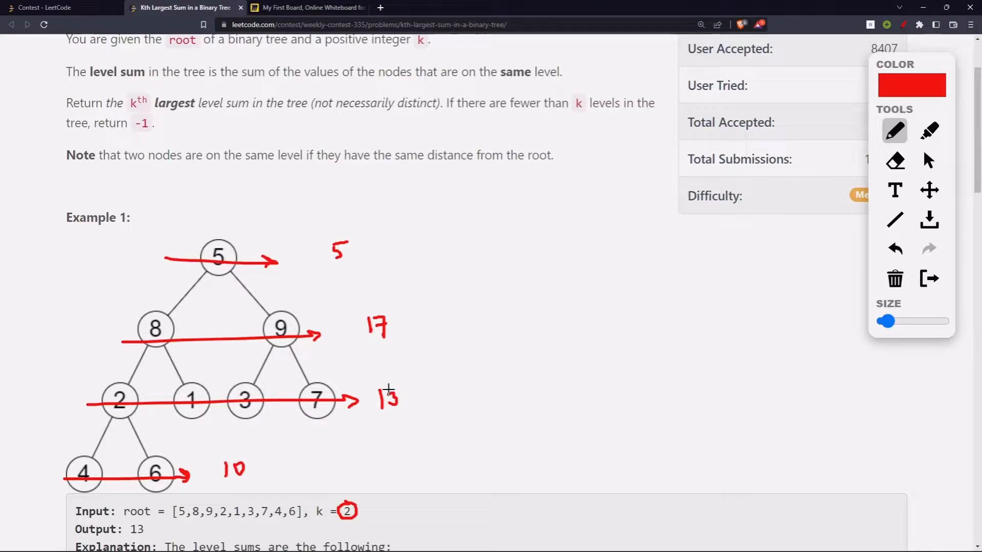
scroll("down", 3)
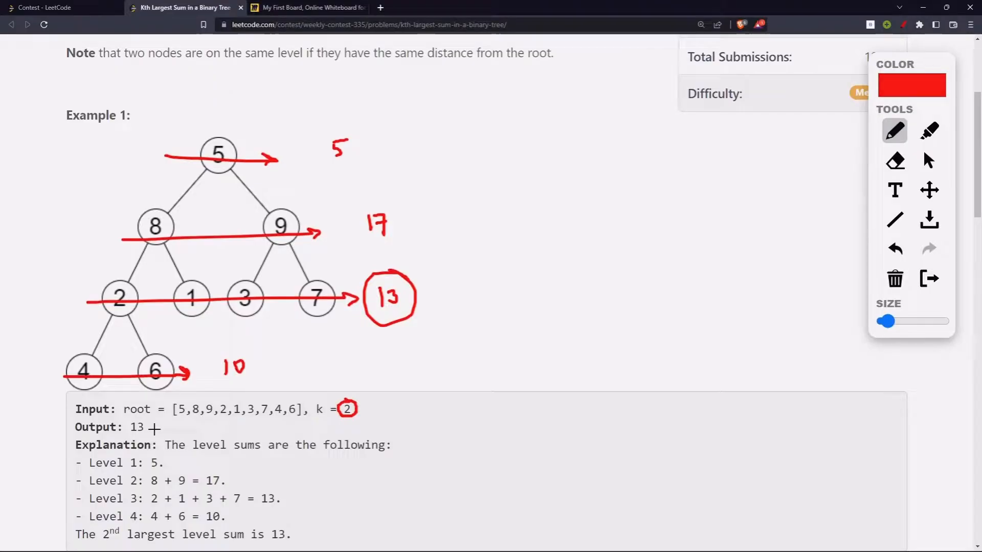
scroll("down", 3)
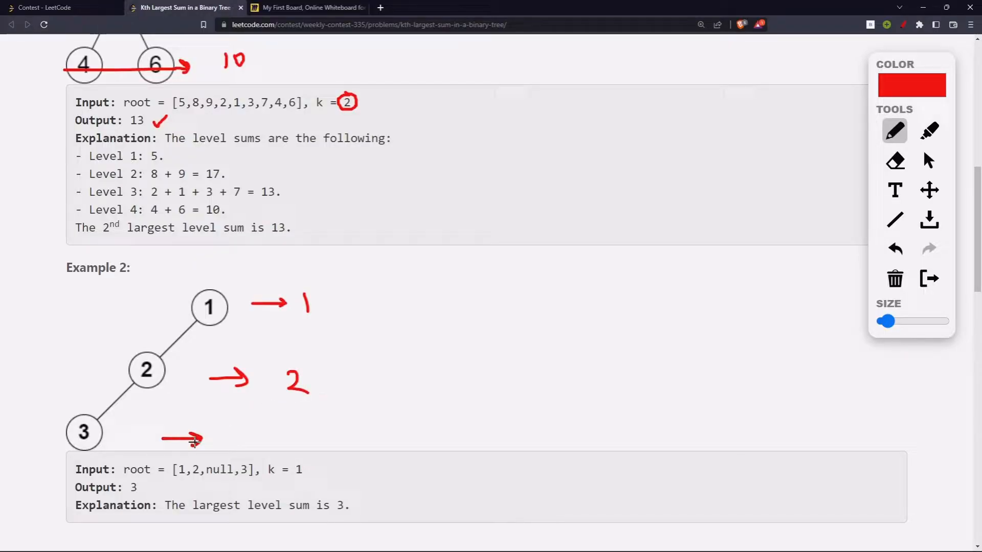
scroll("down", 3)
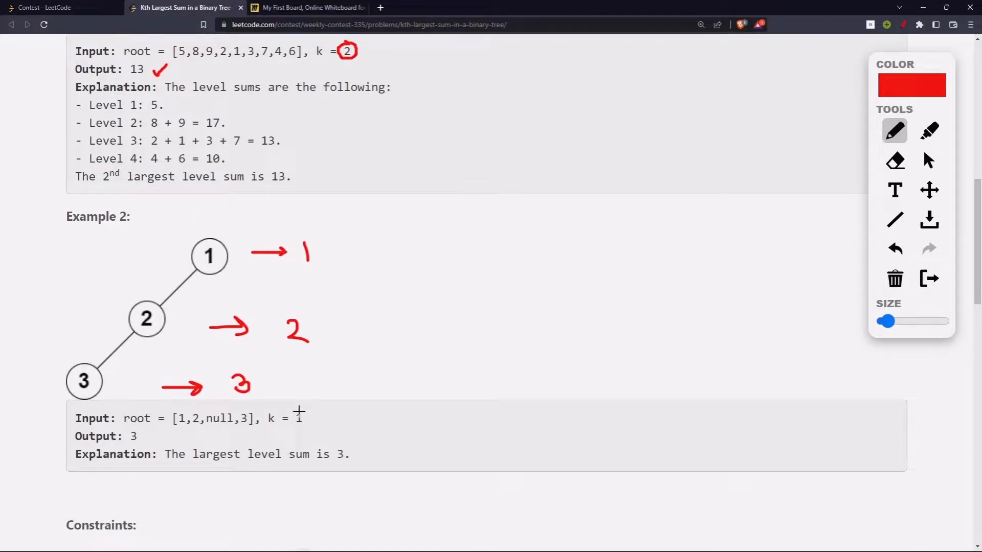
mouse_move(252, 366)
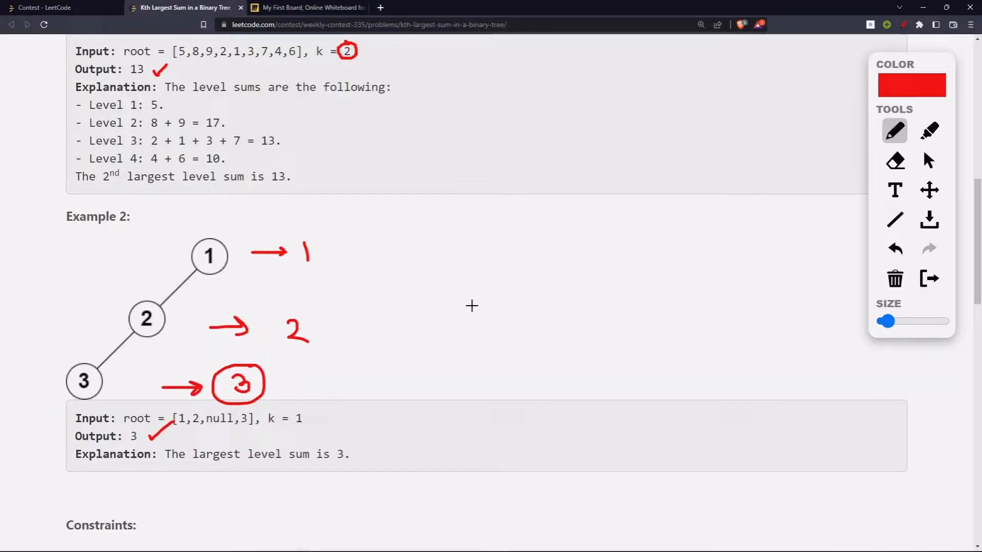
left_click(895, 278)
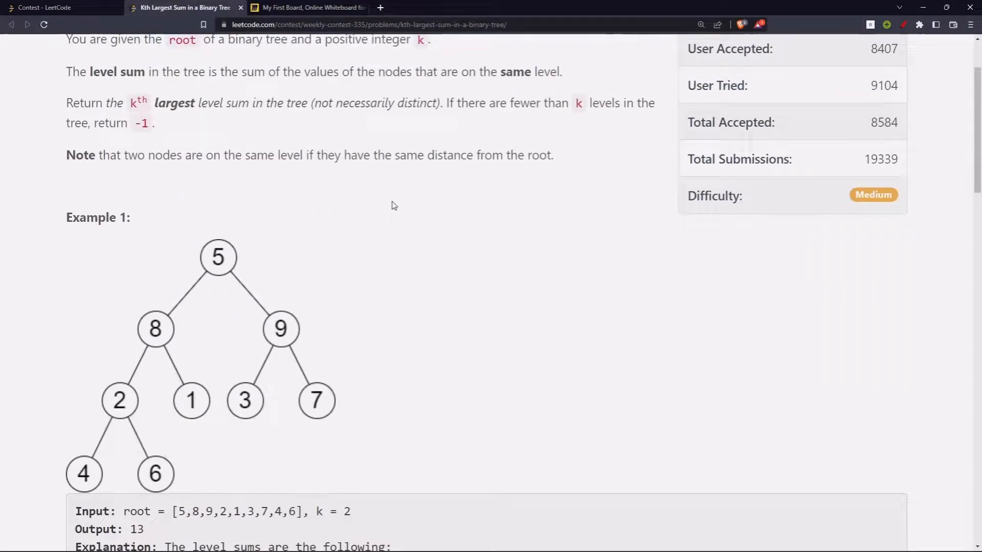
- Emphasise 'Kth' in the problem title and move to the Miro board with the tree diagram
scroll("up", 3)
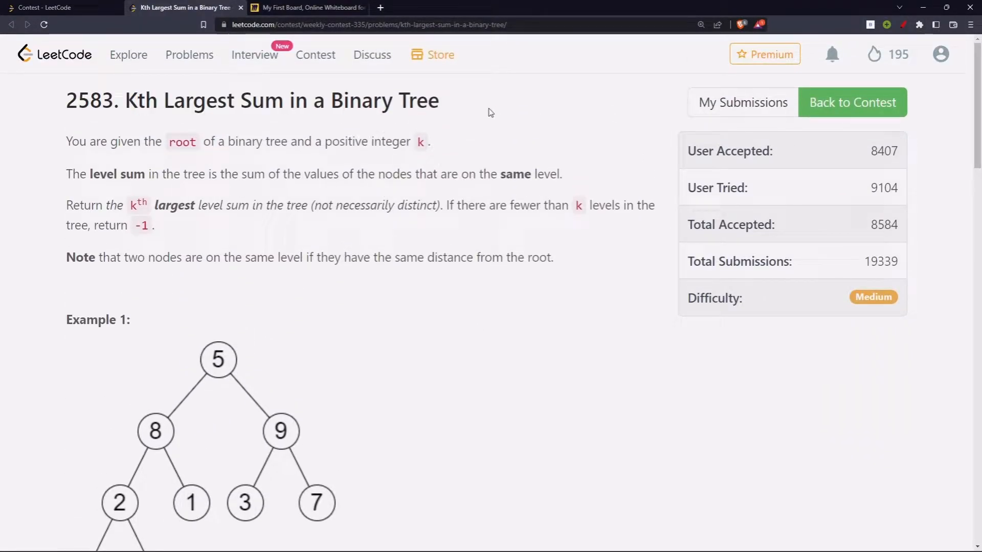
mouse_move(561, 108)
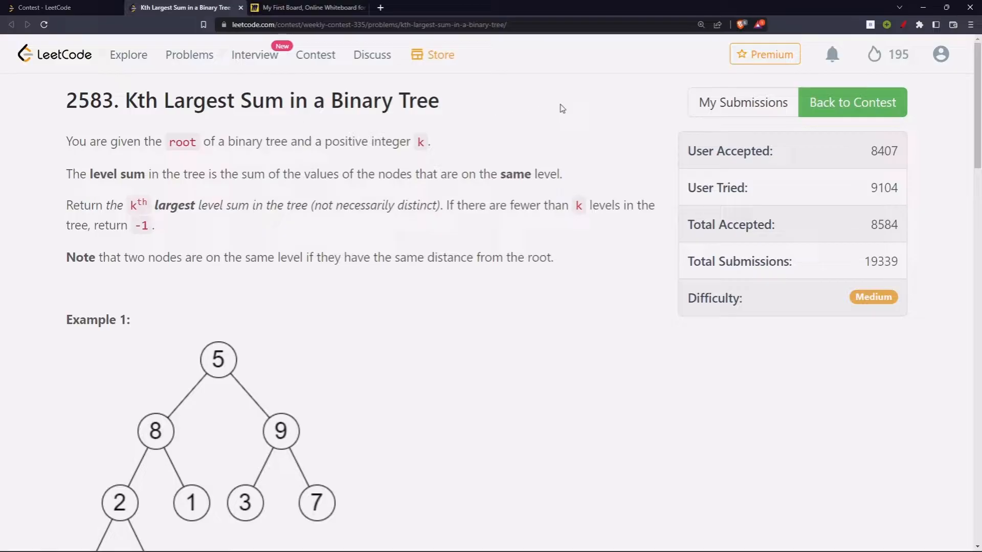
double_click(142, 100)
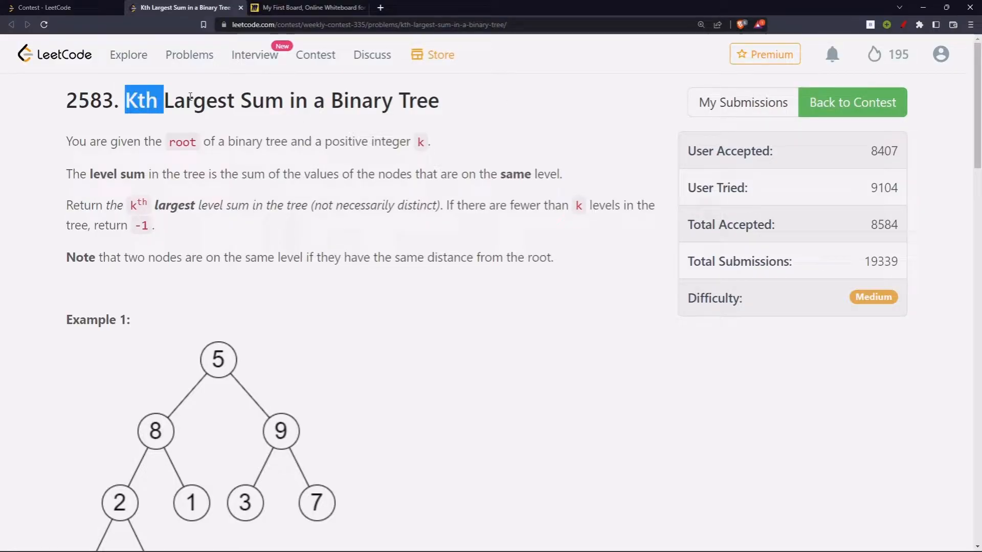
scroll("down", 3)
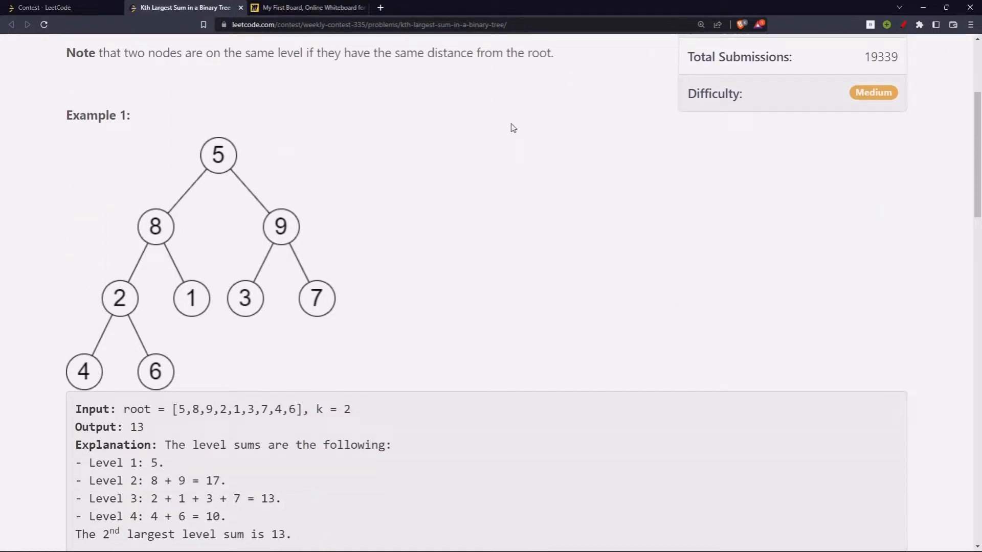
mouse_move(203, 145)
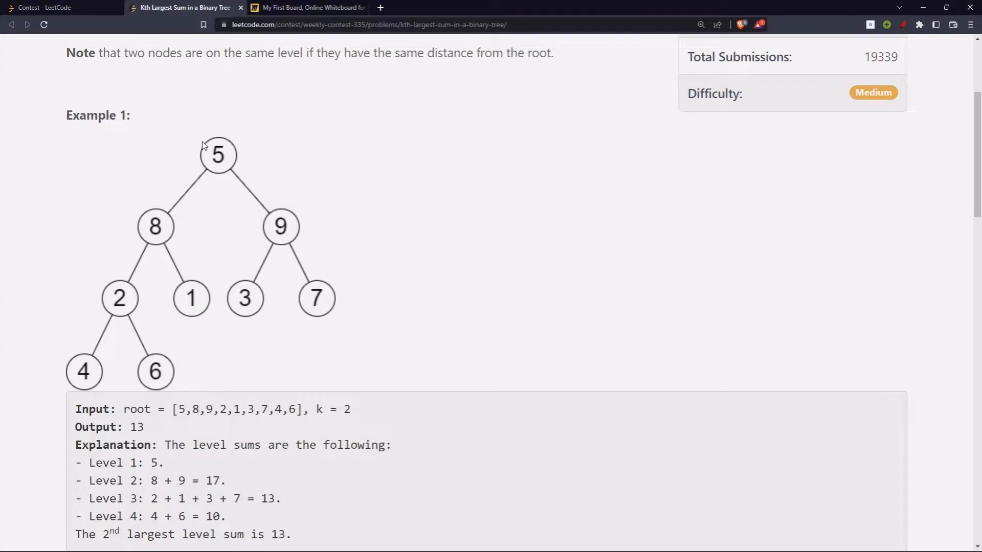
mouse_move(324, 74)
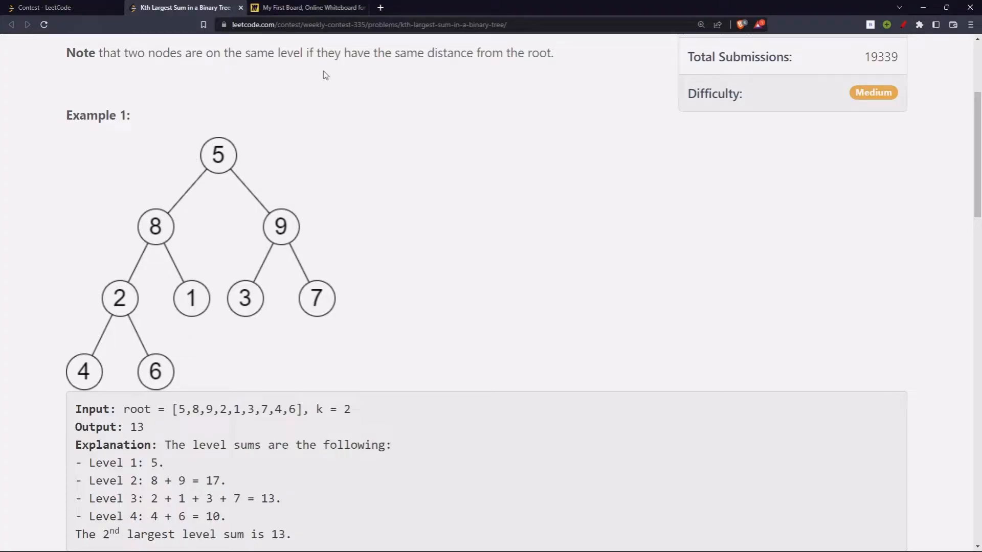
left_click(307, 7)
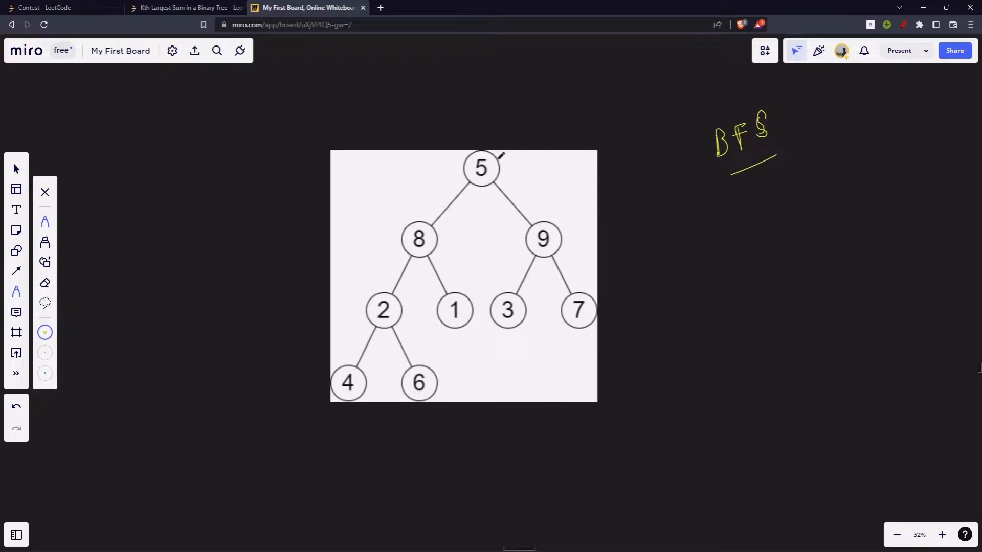
mouse_move(739, 225)
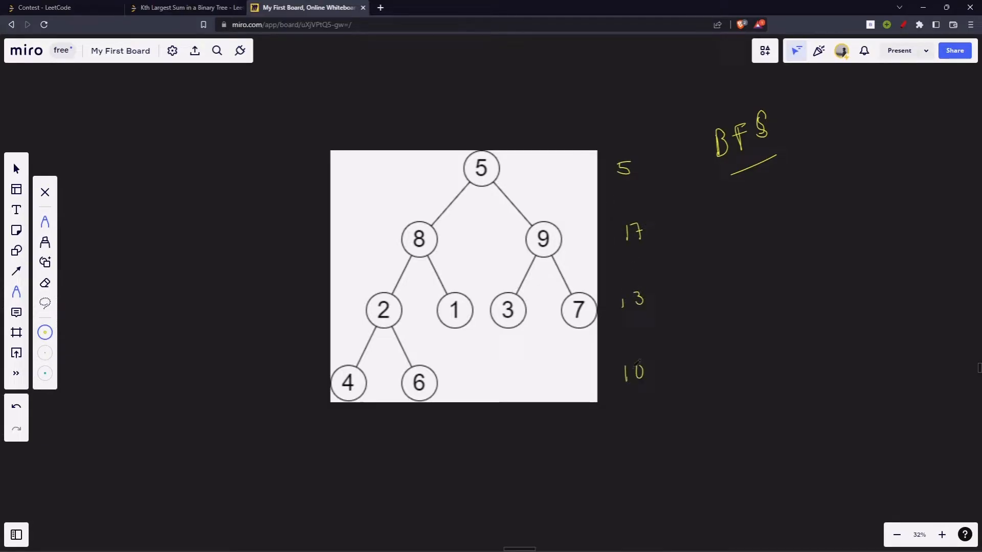
scroll("up", 3)
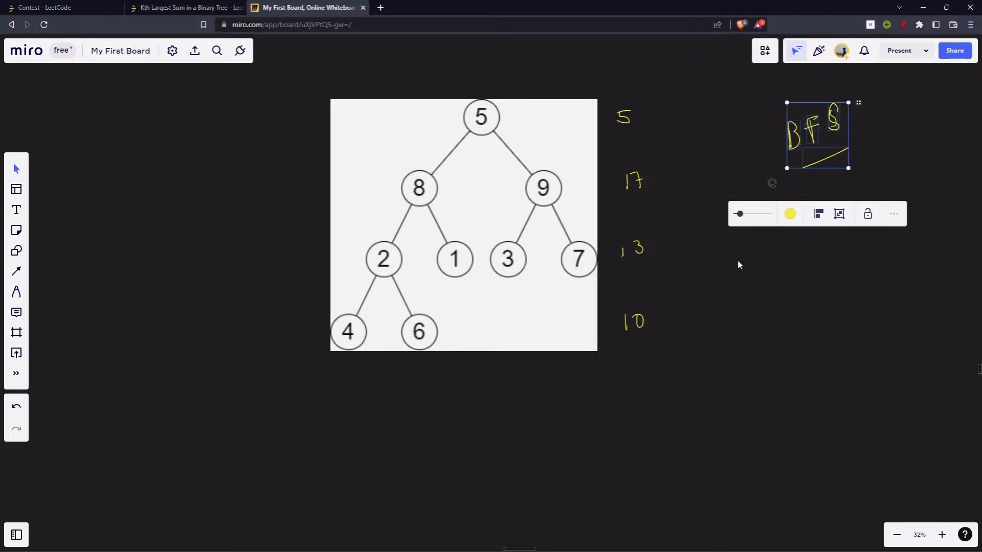
mouse_move(725, 305)
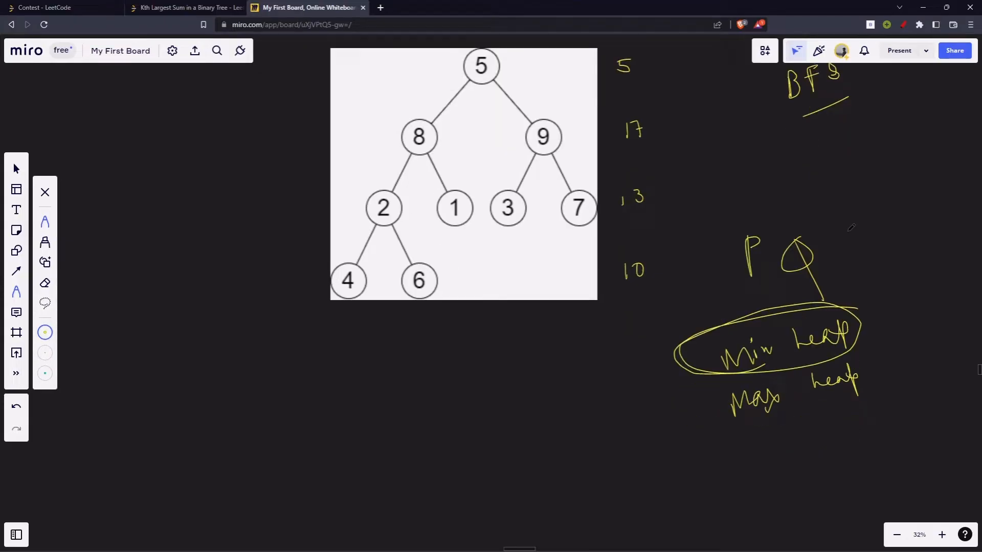
- Remove the popped 5 from the heap sketch, box 13 and 17 with 13 circled, then return to the problem
scroll("down", 3)
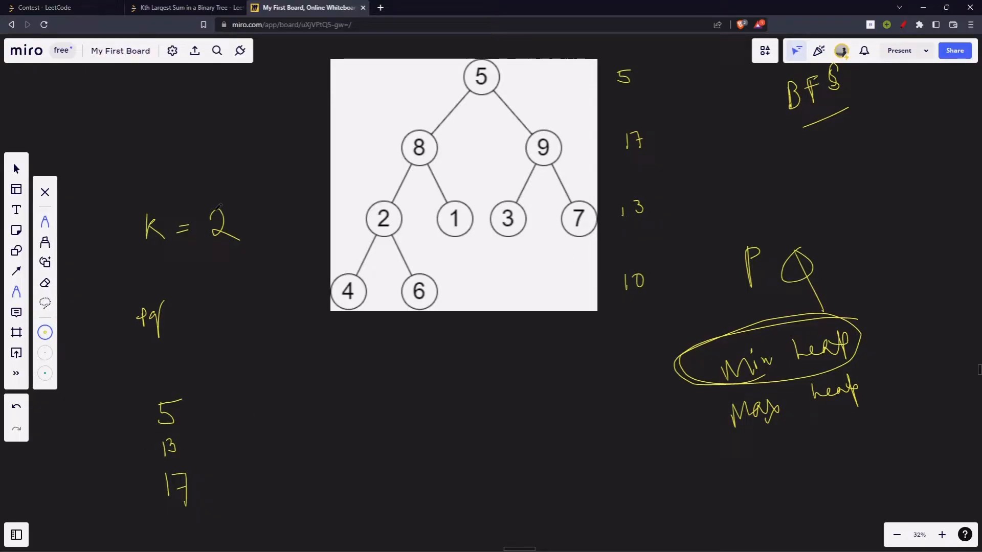
mouse_move(74, 254)
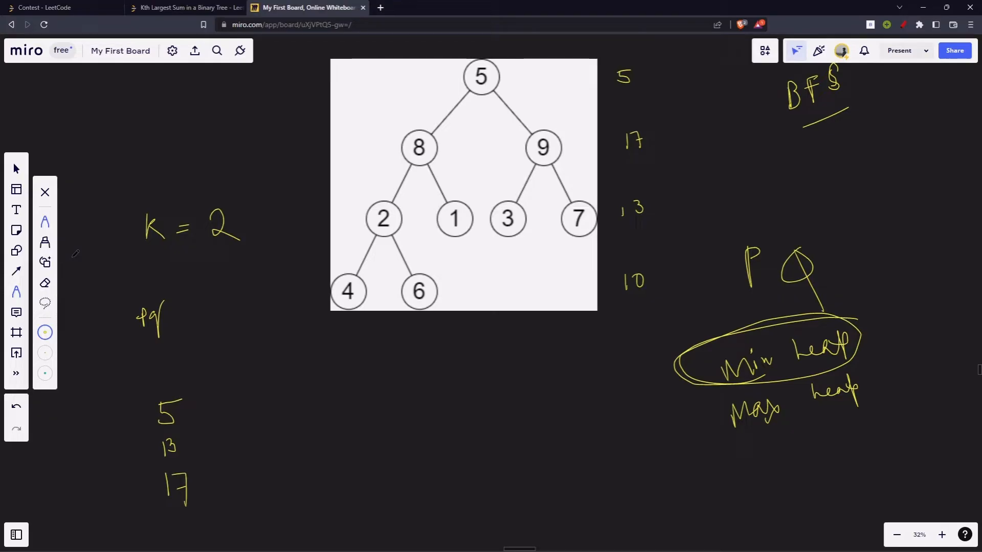
left_click(168, 413)
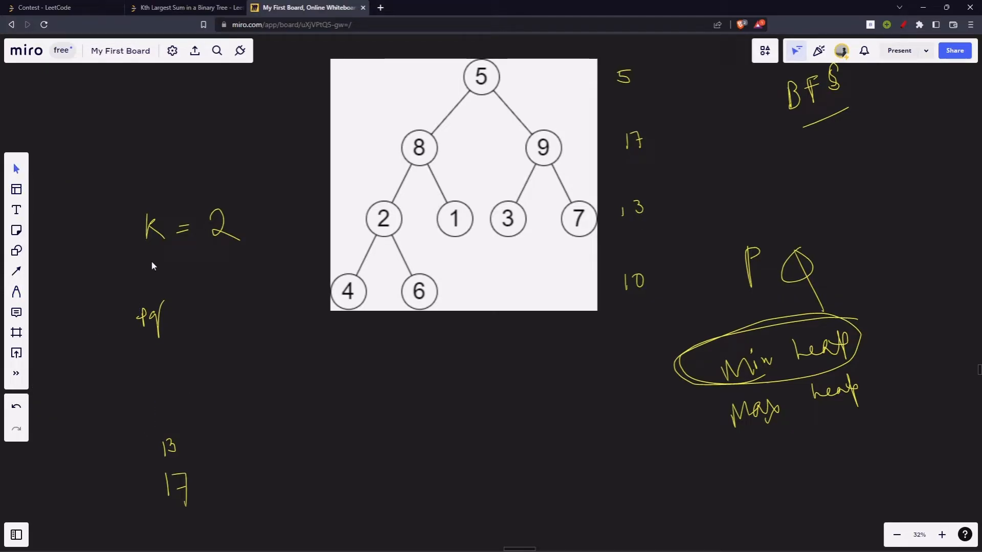
mouse_move(224, 274)
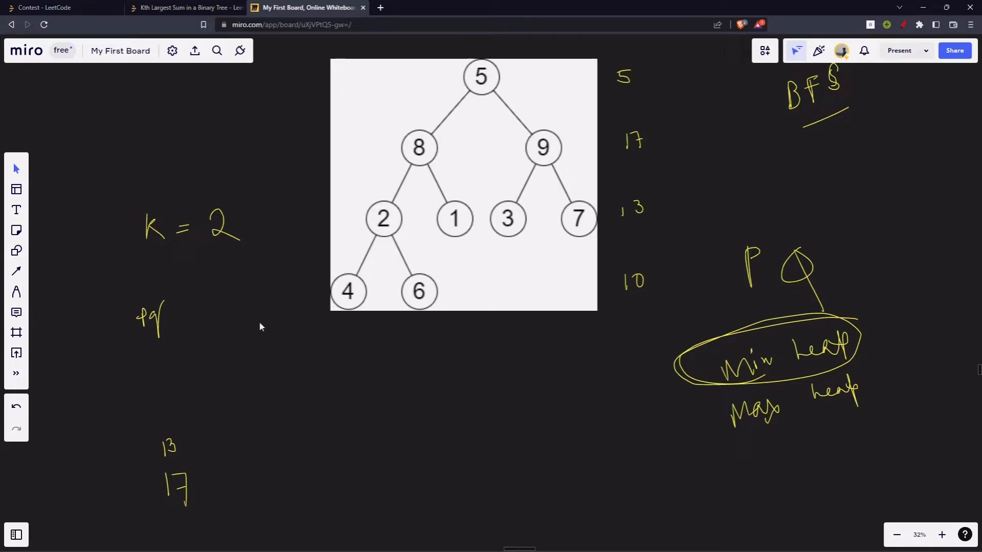
left_click(16, 270)
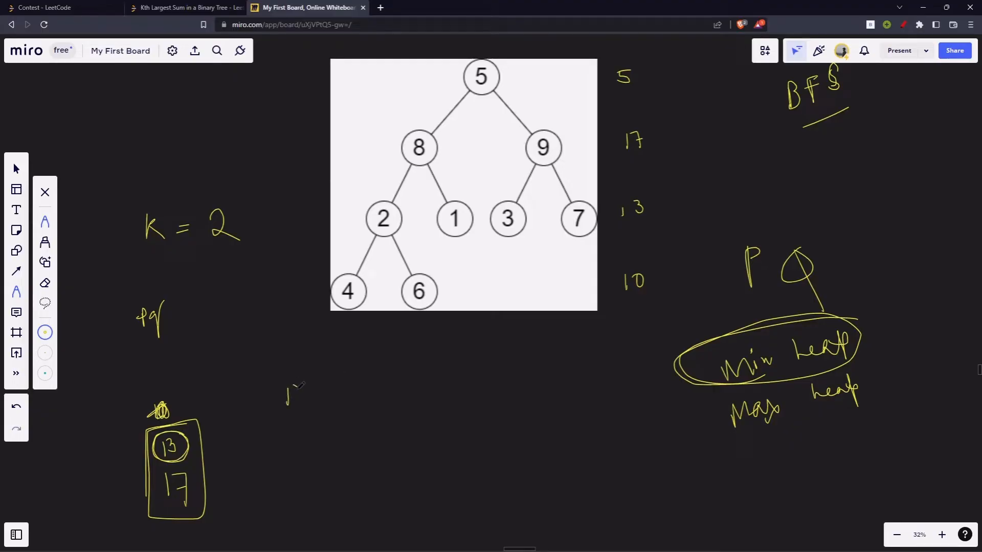
left_click(186, 7)
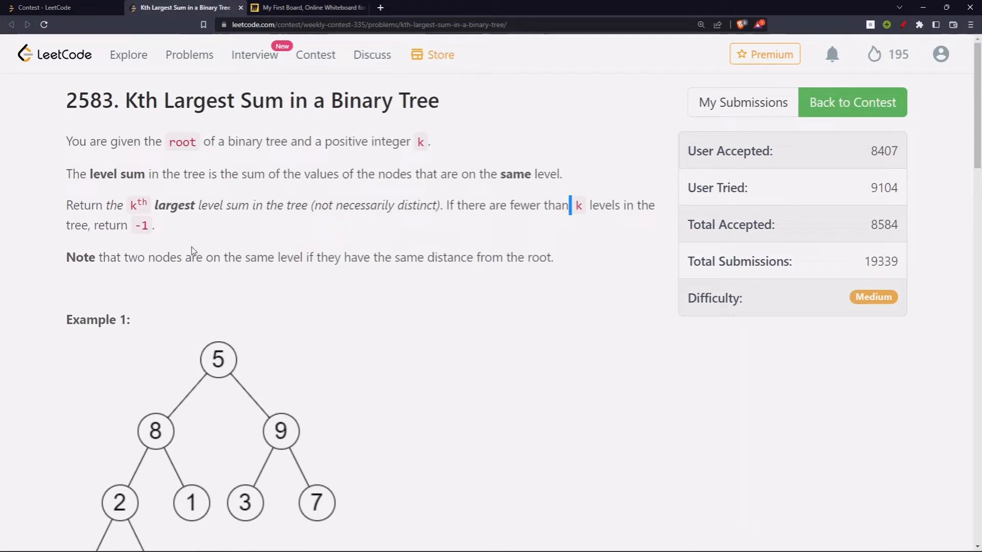
- Switch browser tabs to view the Kth Largest Sum in a Binary Tree problem statement
left_click(305, 7)
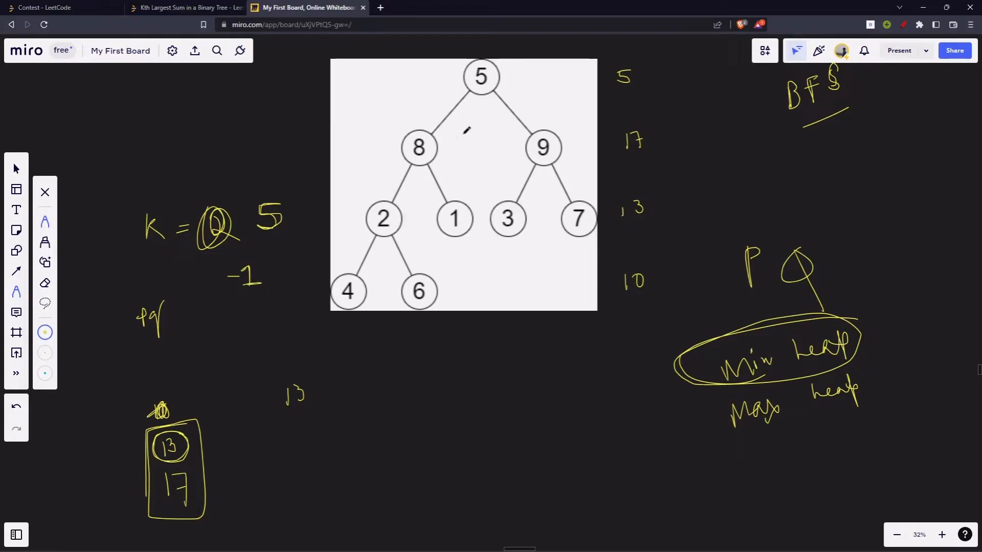
- Pan the board below the tree to note 'level < k → -1', then return to the solution code
scroll("down", 3)
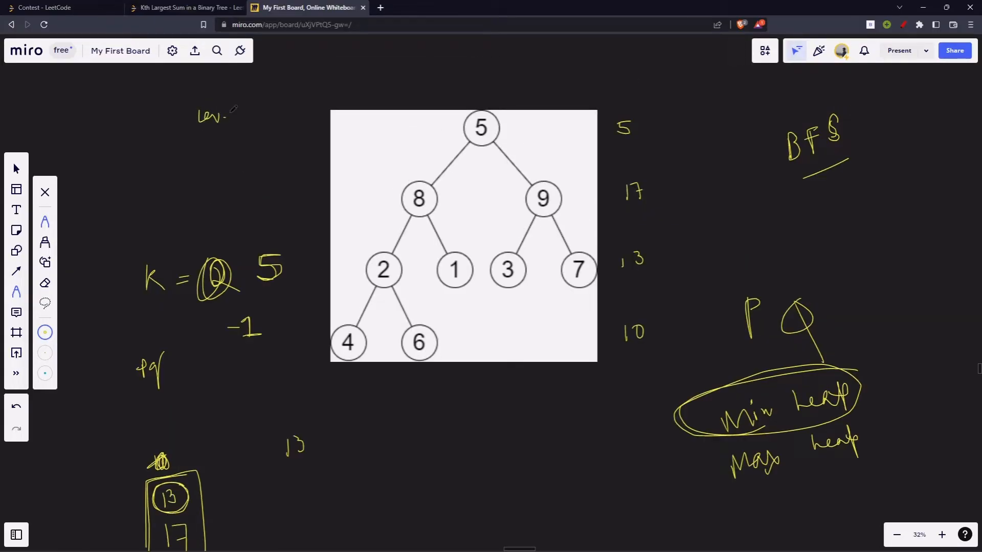
left_click_drag(225, 109, 247, 116)
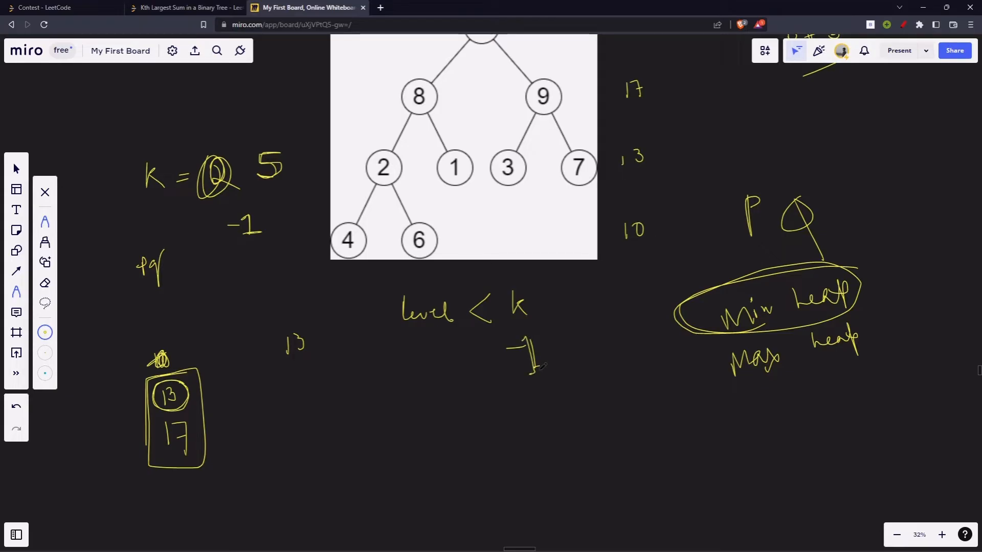
left_click(182, 7)
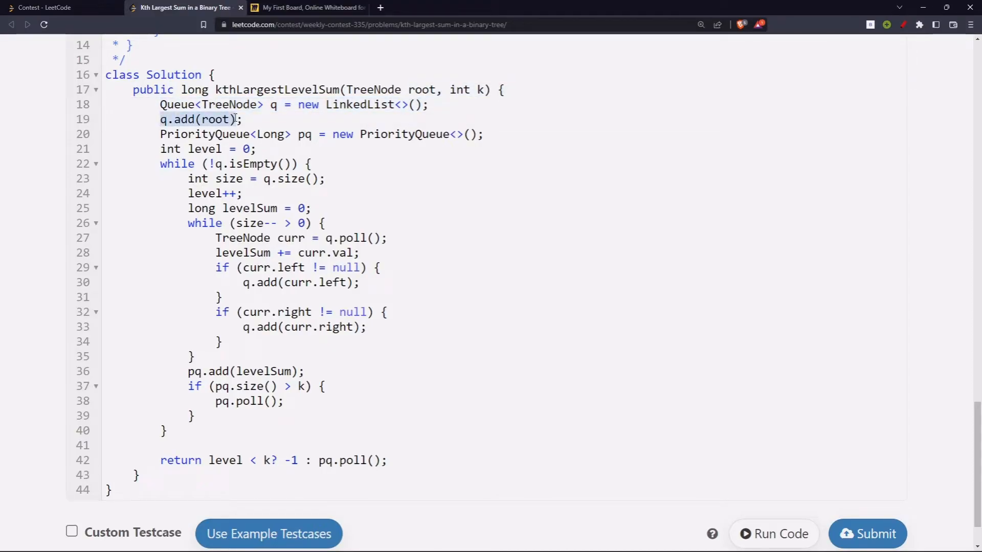
left_click(161, 134)
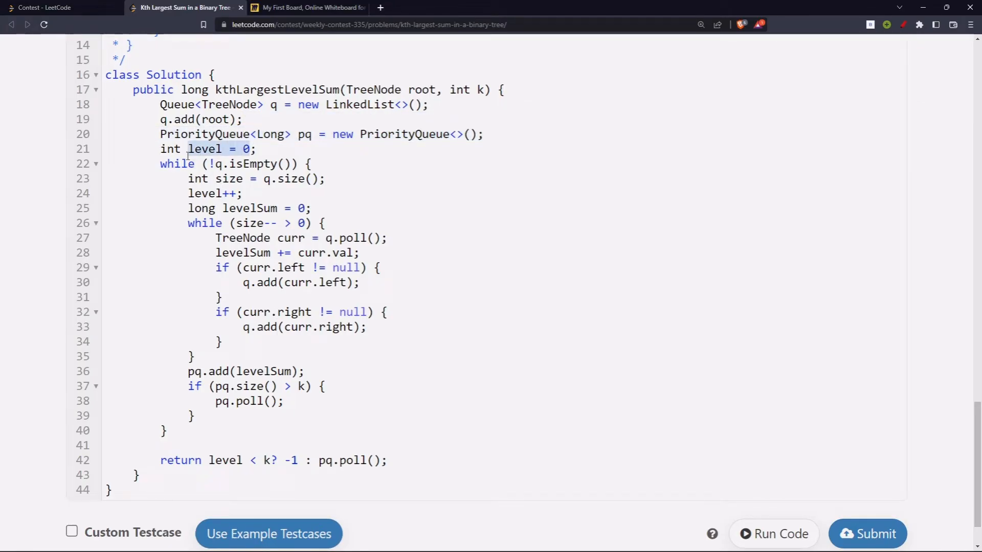
double_click(213, 178)
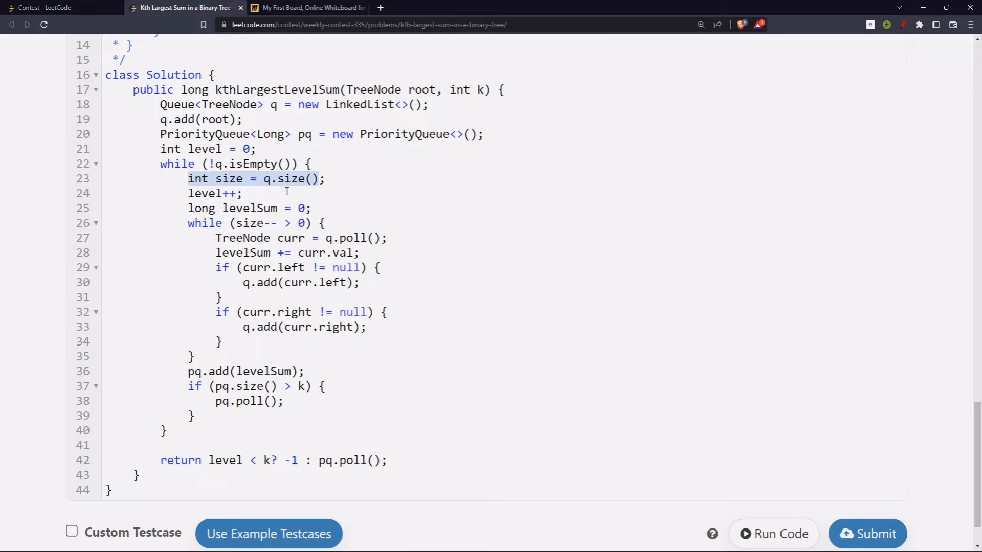
left_click(163, 118)
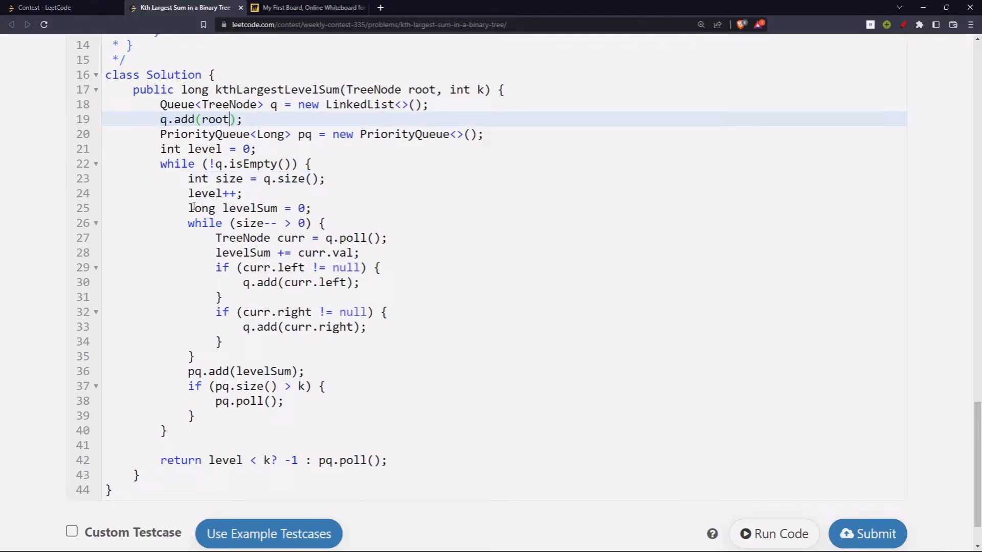
left_click(221, 207)
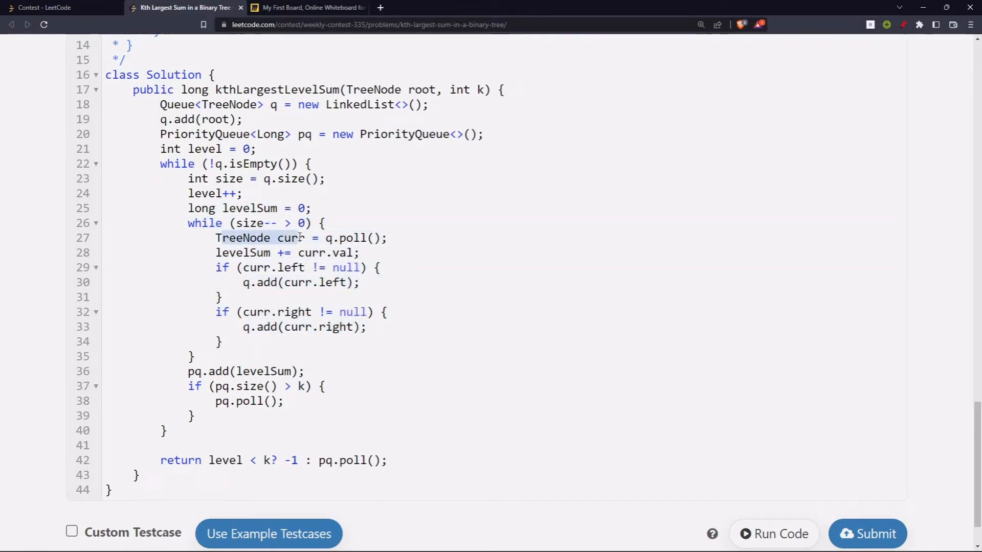
left_click(216, 252)
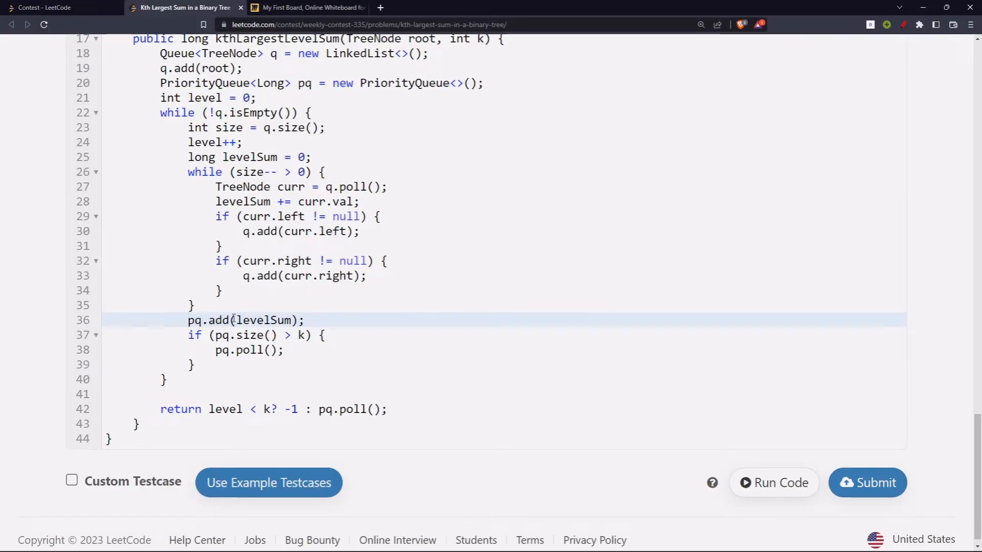
double_click(264, 320)
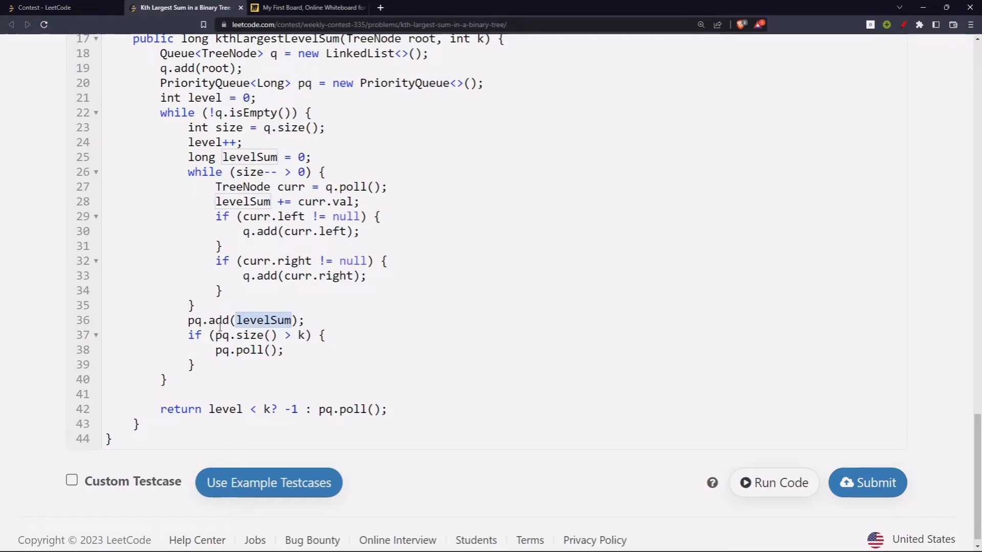
mouse_move(288, 341)
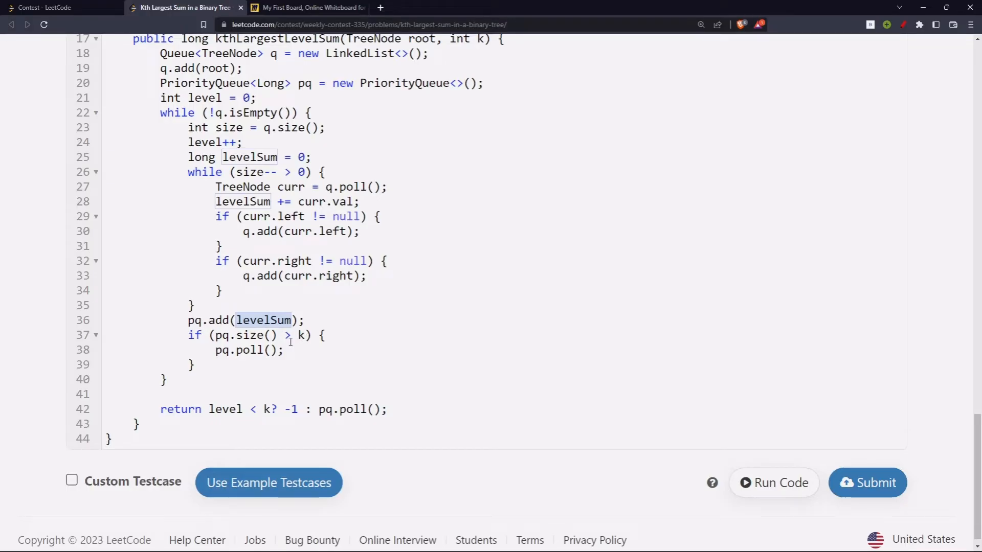
left_click(306, 7)
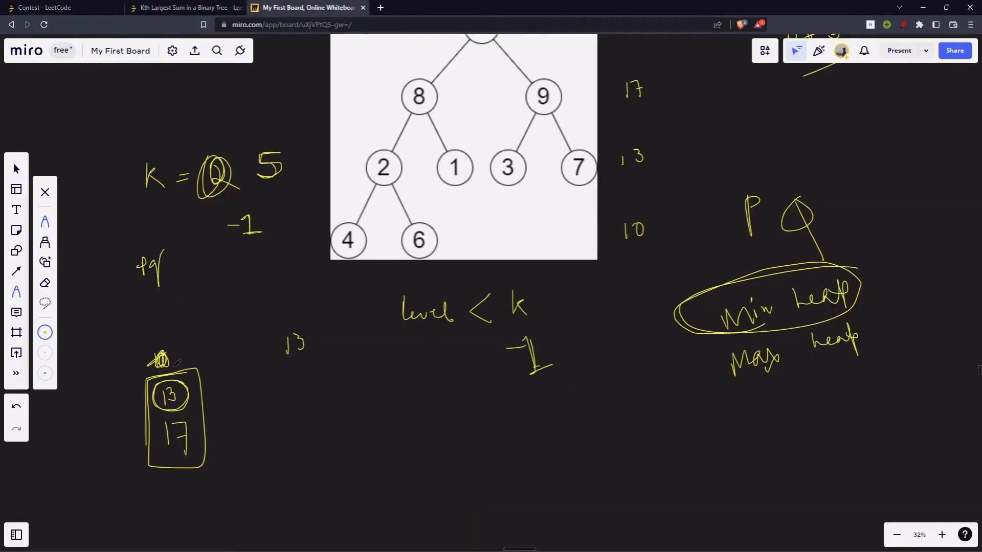
left_click(182, 7)
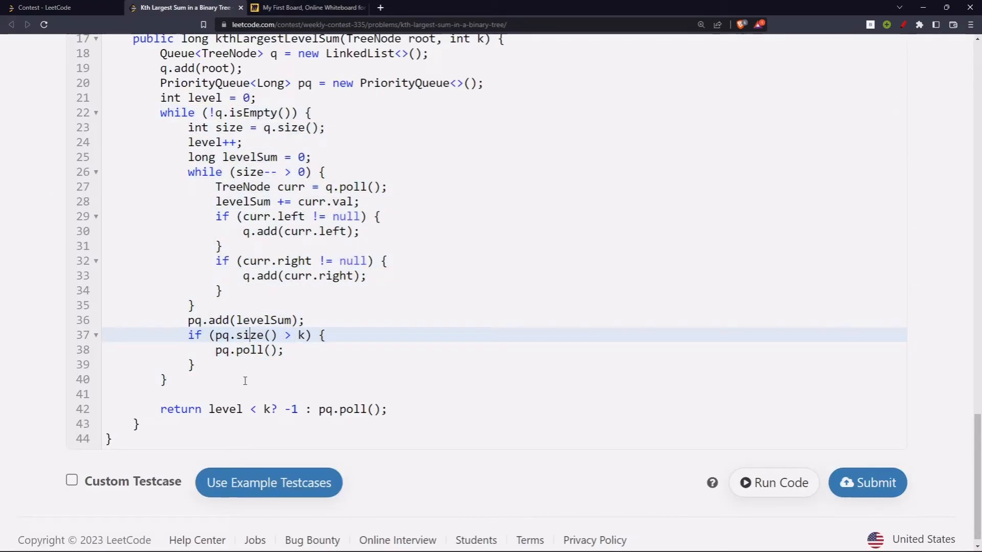
- Highlight the return condition on level, show custom testcase inputs, and add a line after the class
double_click(225, 409)
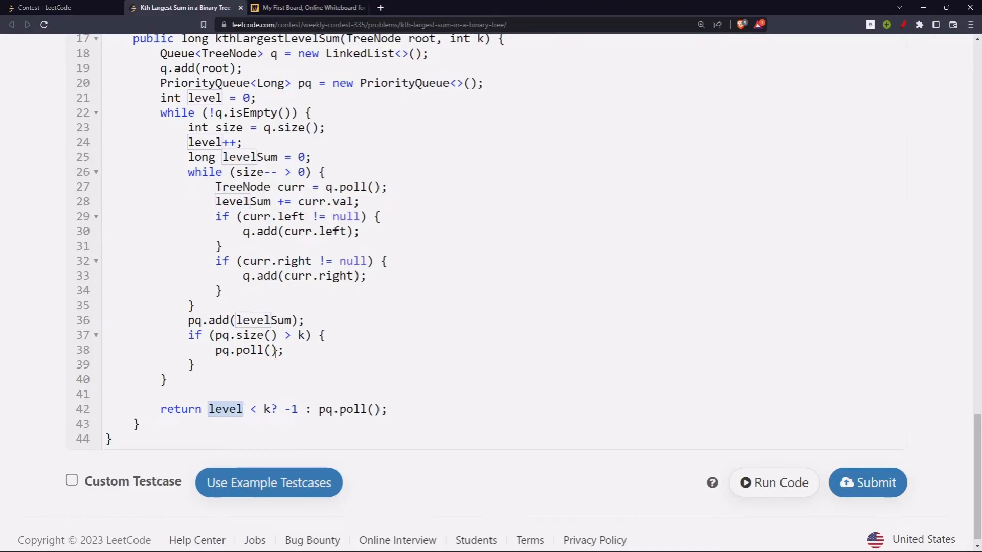
left_click(243, 409)
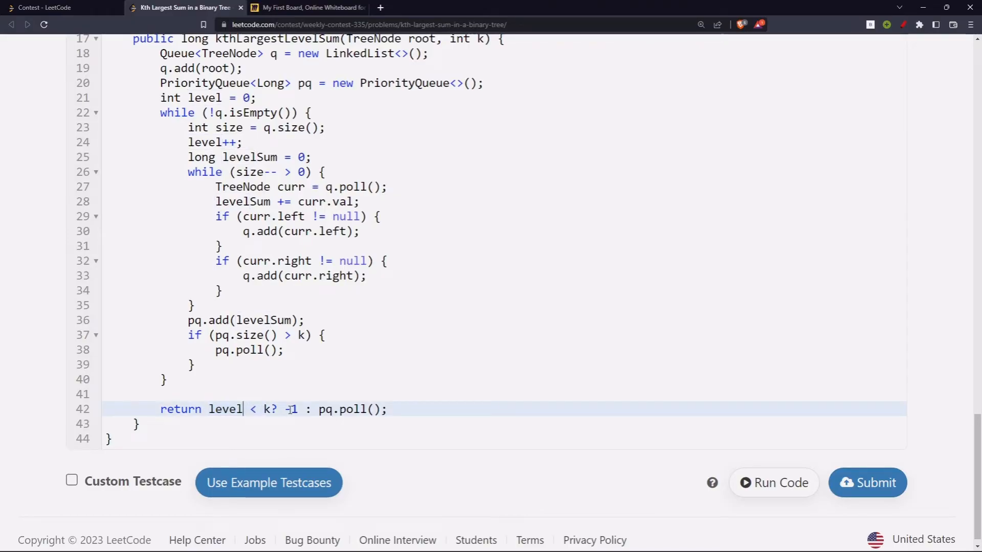
mouse_move(288, 409)
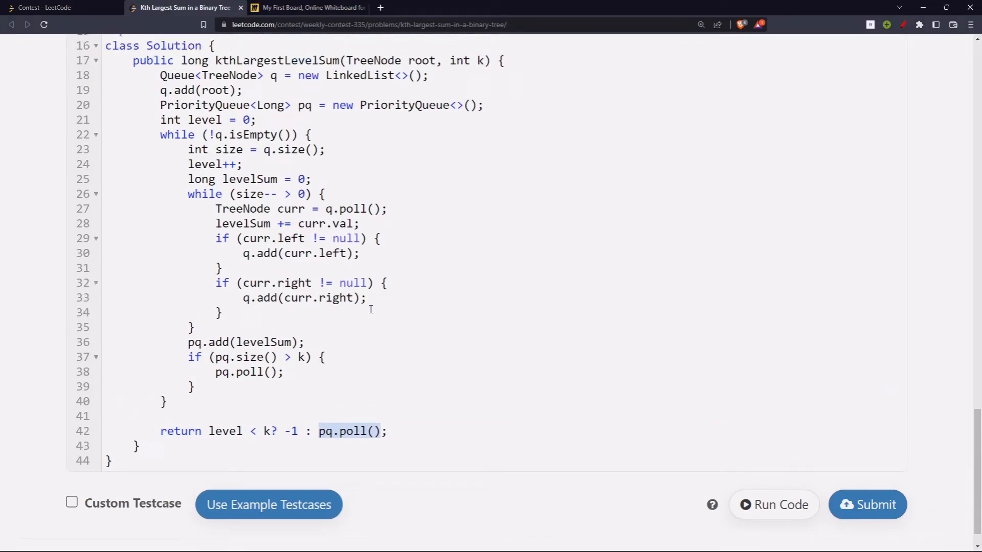
scroll("down", 3)
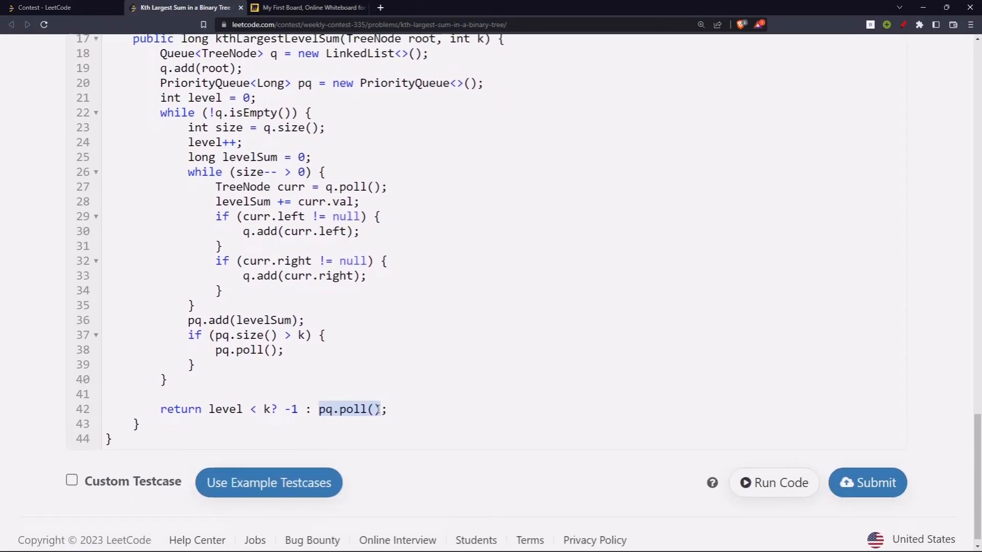
left_click(72, 481)
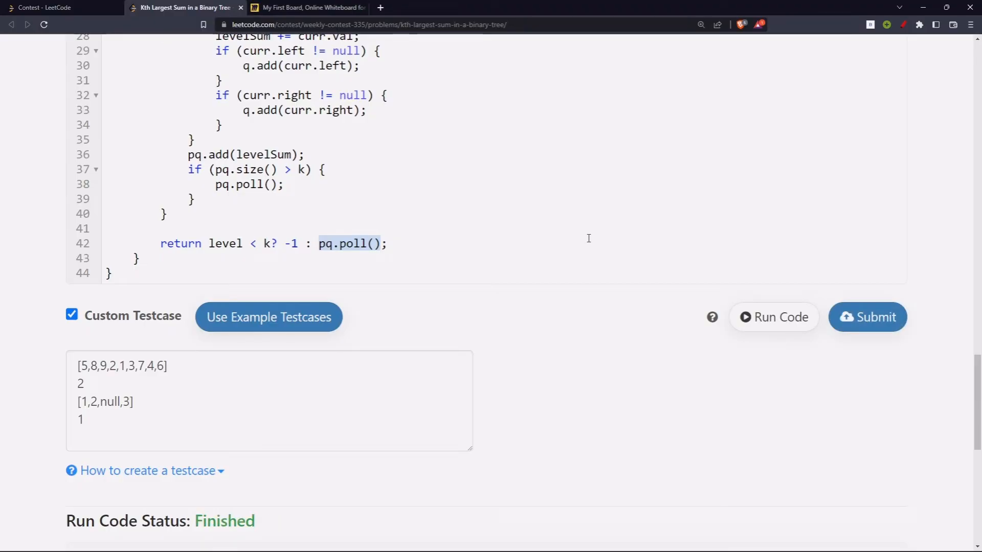
left_click(867, 317)
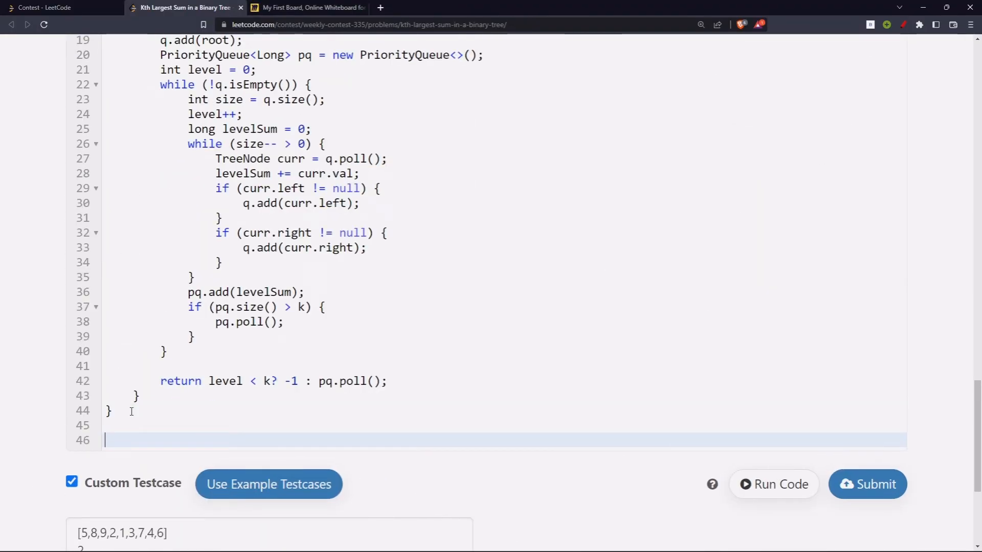
- Write the comment '// TC: O(n * logk)', pointing at the heap trimming block for the logk factor
type("// TC:")
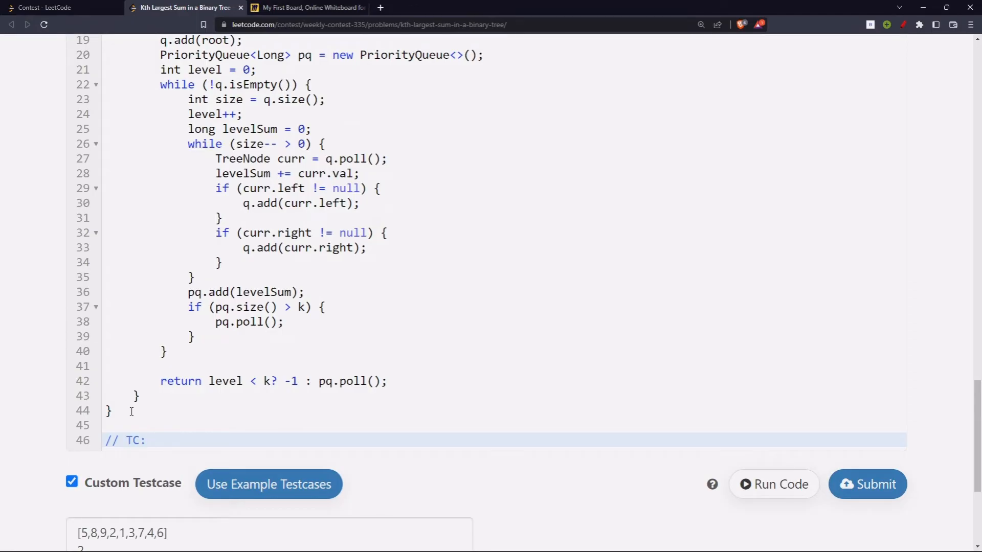
type("O()")
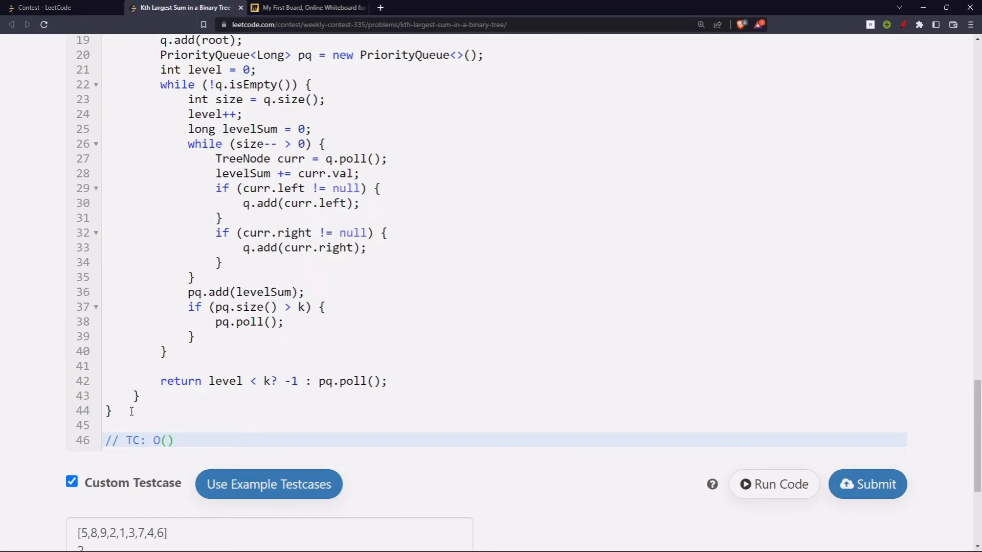
type("n")
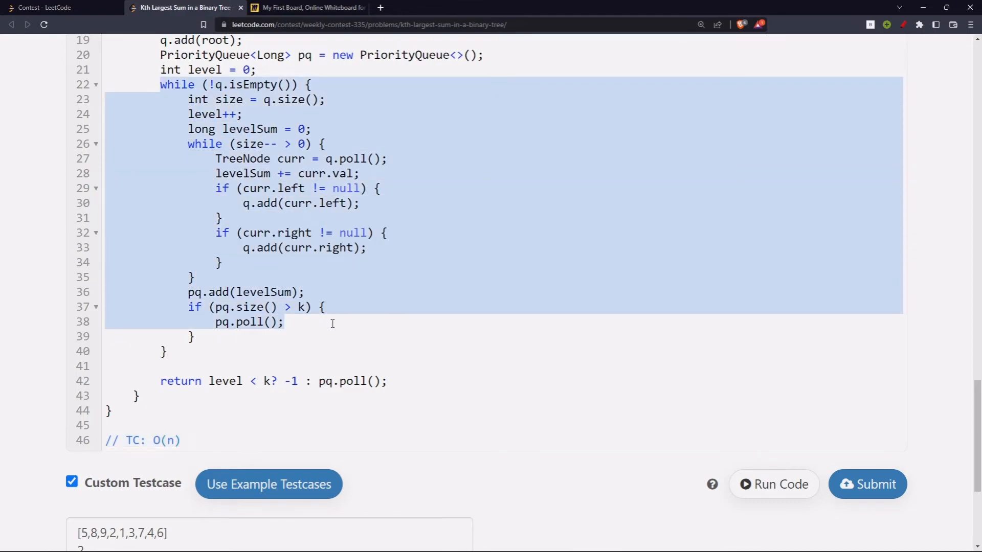
left_click(192, 424)
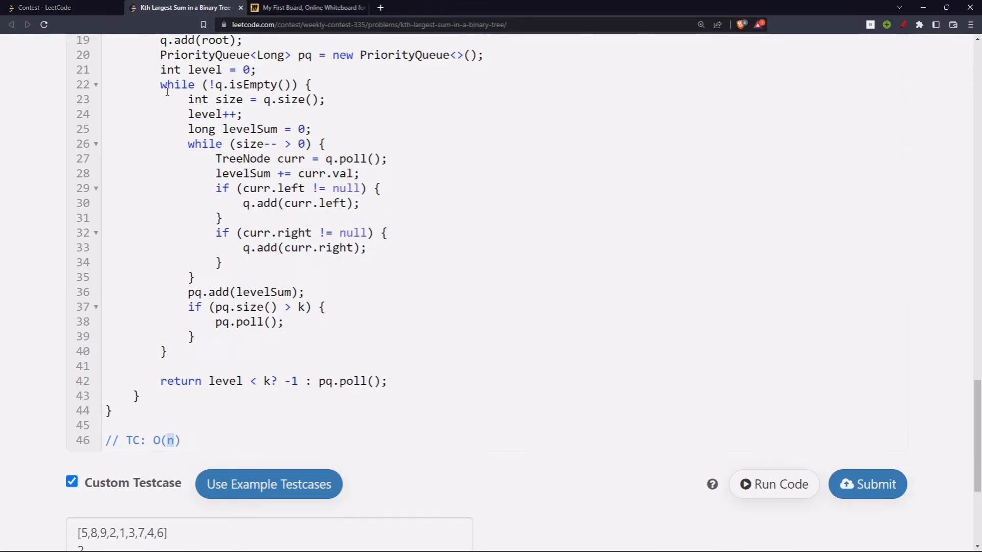
left_click(194, 277)
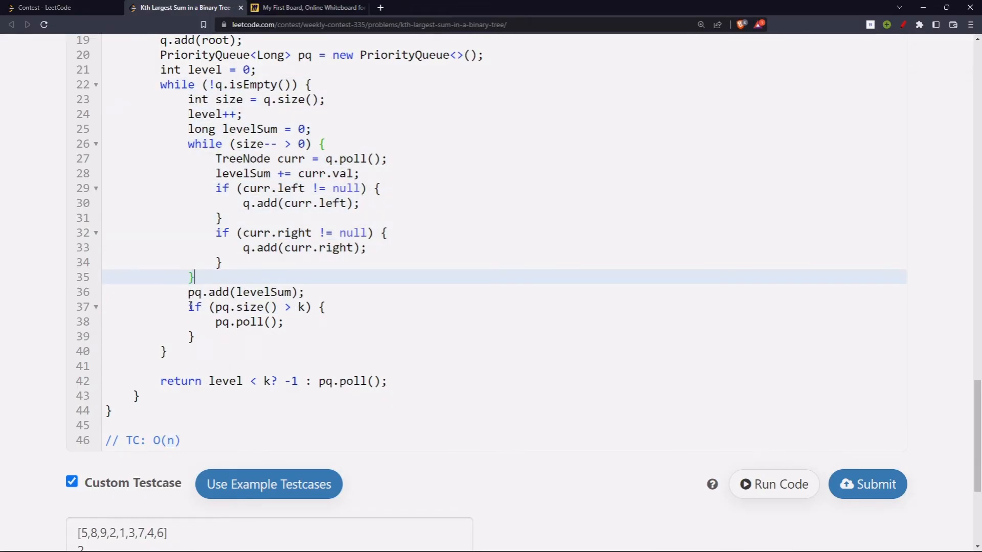
double_click(245, 292)
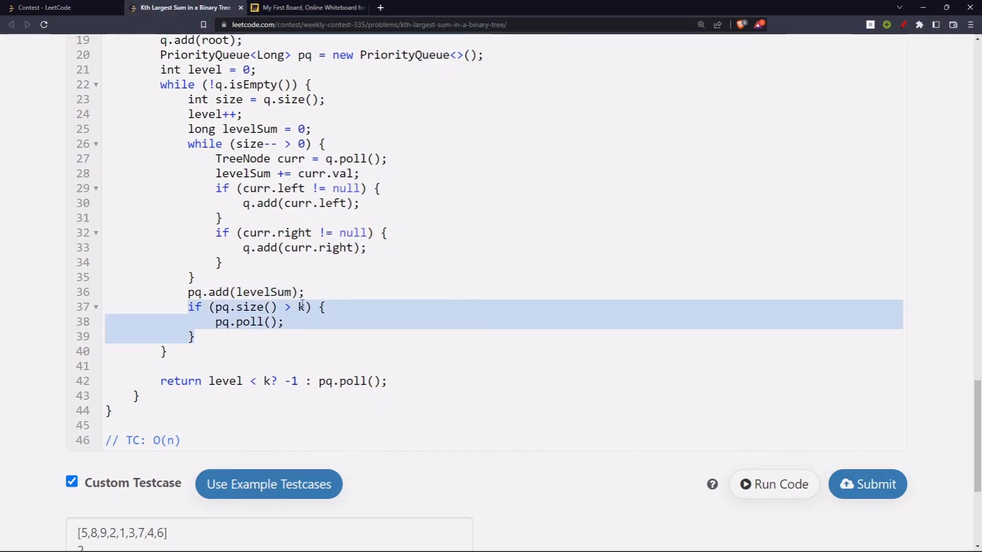
type("*")
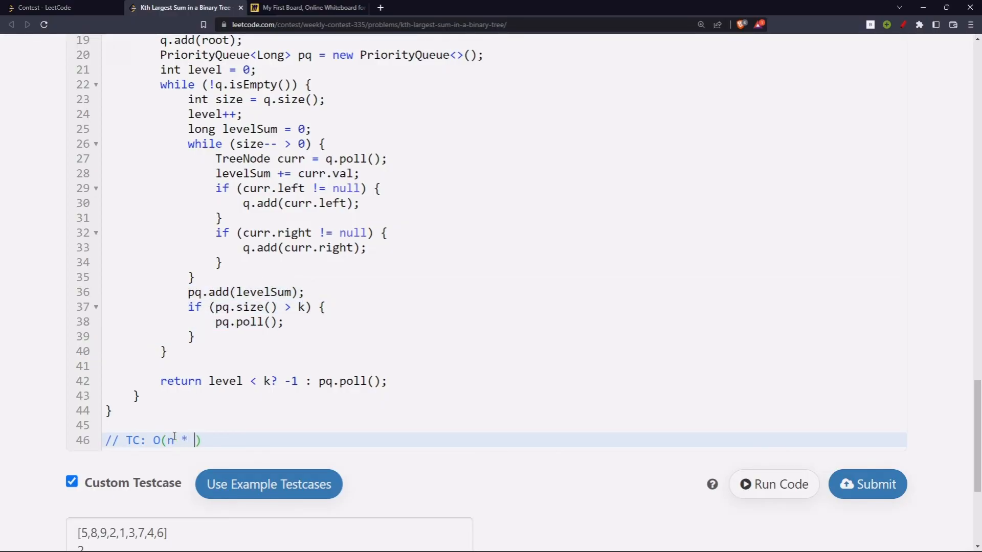
type("logk")
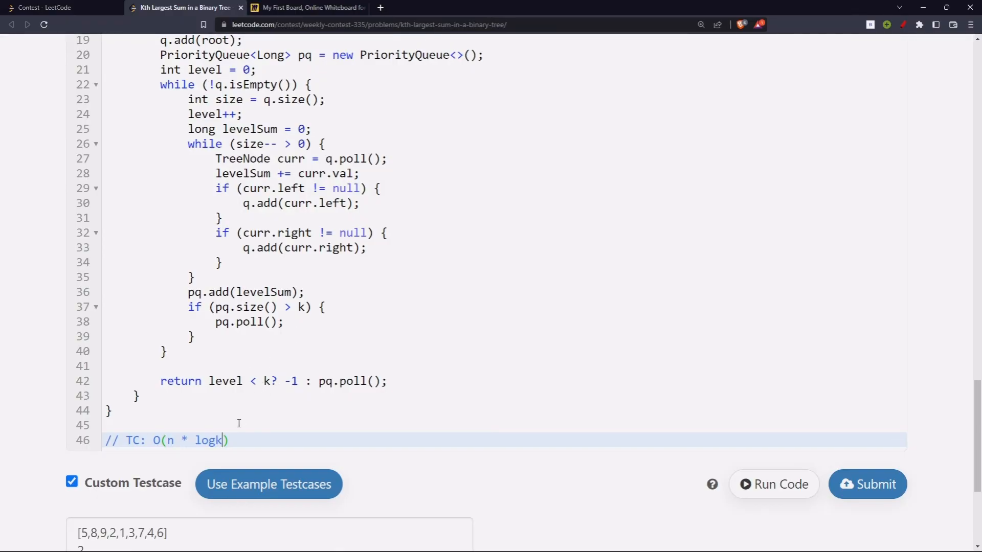
- Extend the comment with ', SC: O(n + k)', correcting N to lowercase n
type(", SC:")
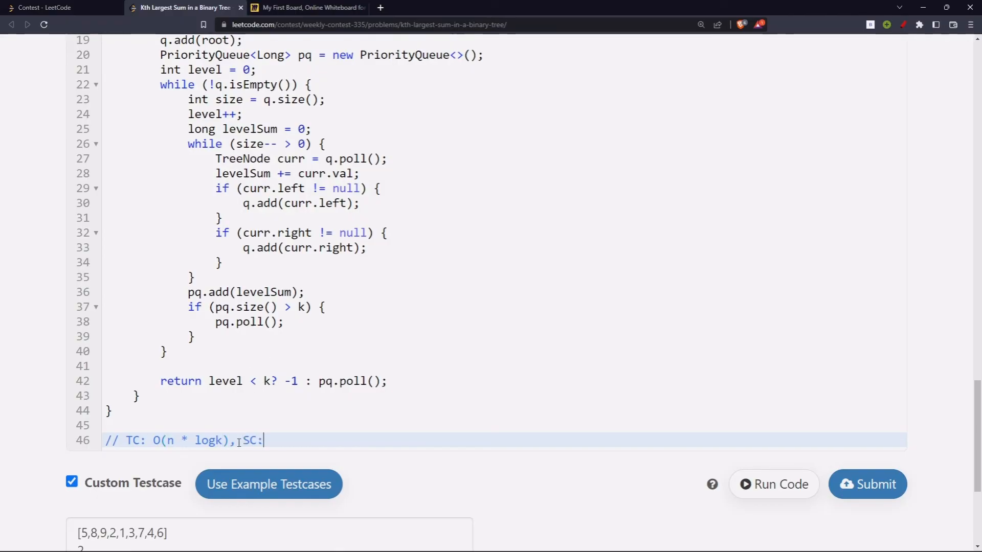
type("O(")
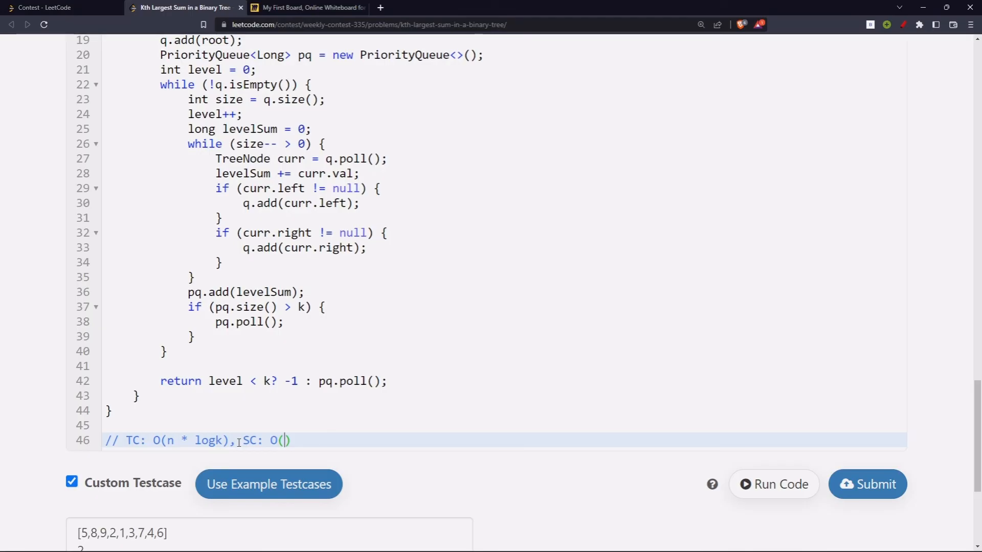
type("N + k")
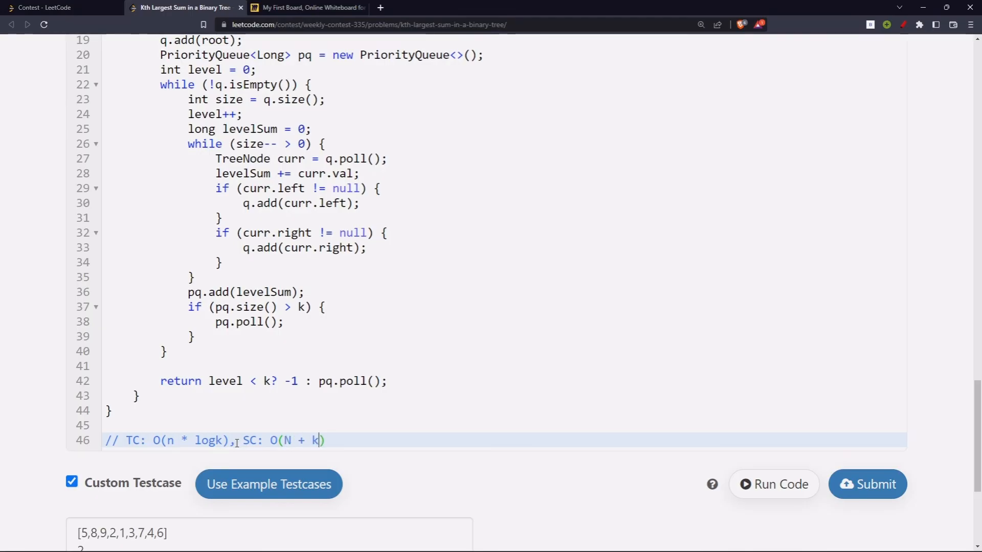
type("n")
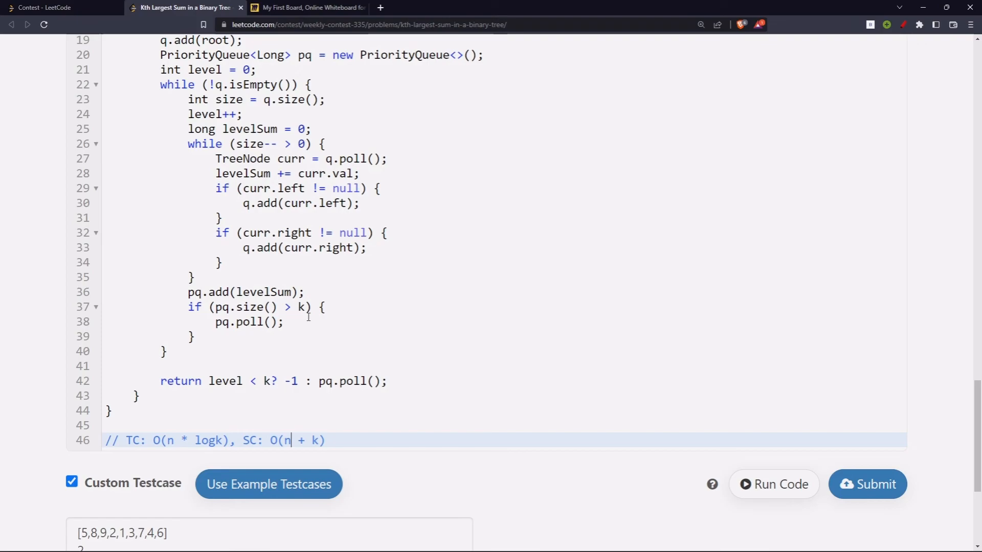
scroll("up", 3)
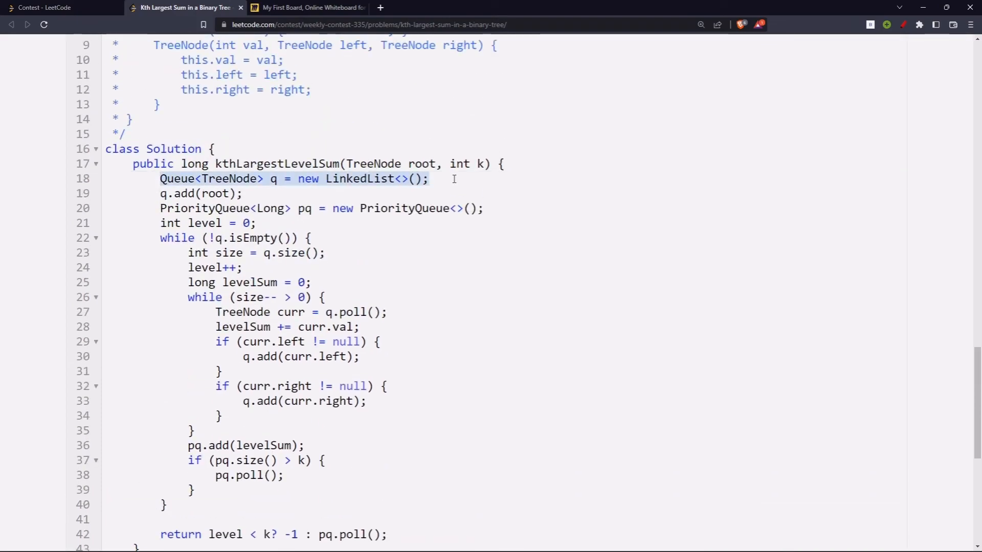
scroll("up", 3)
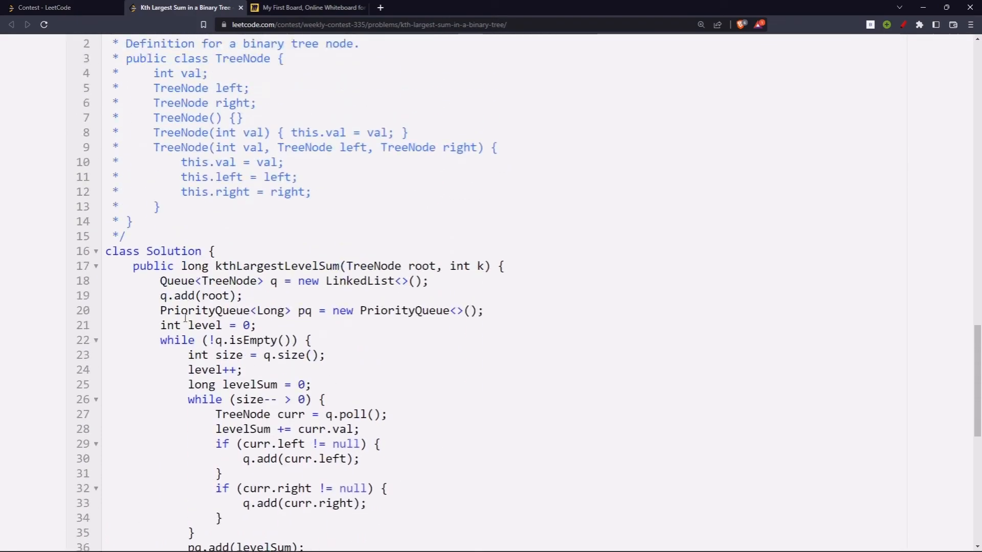
scroll("down", 3)
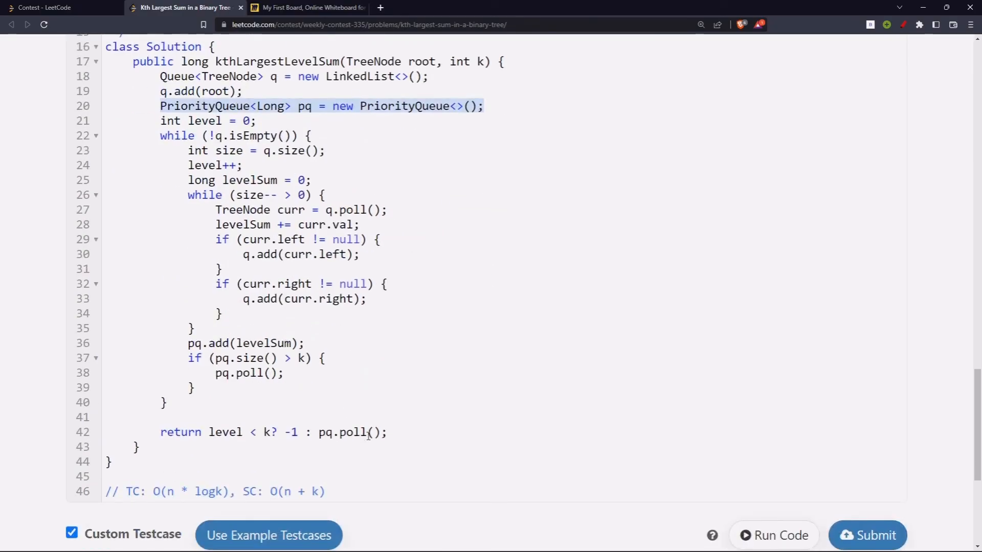
scroll("up", 3)
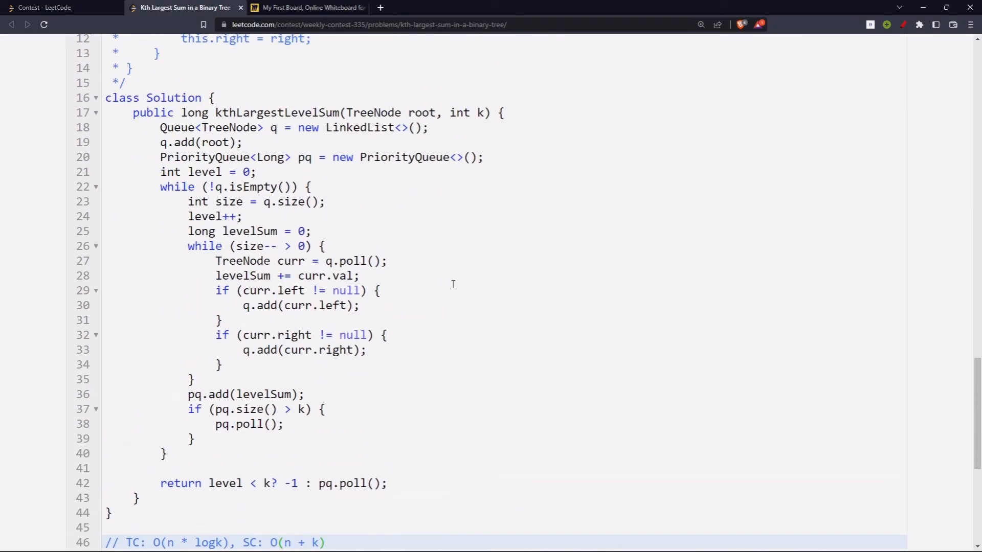
scroll("down", 3)
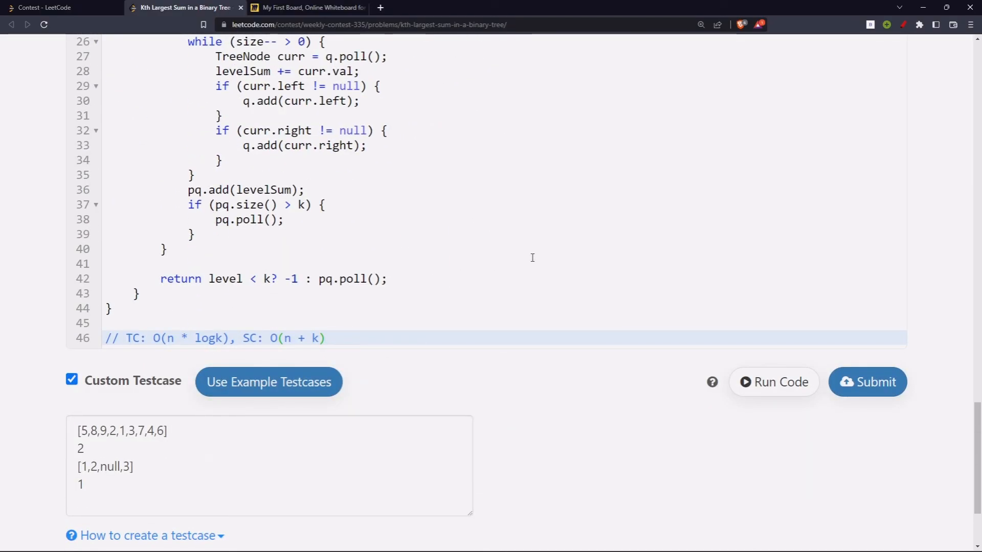
left_click(324, 339)
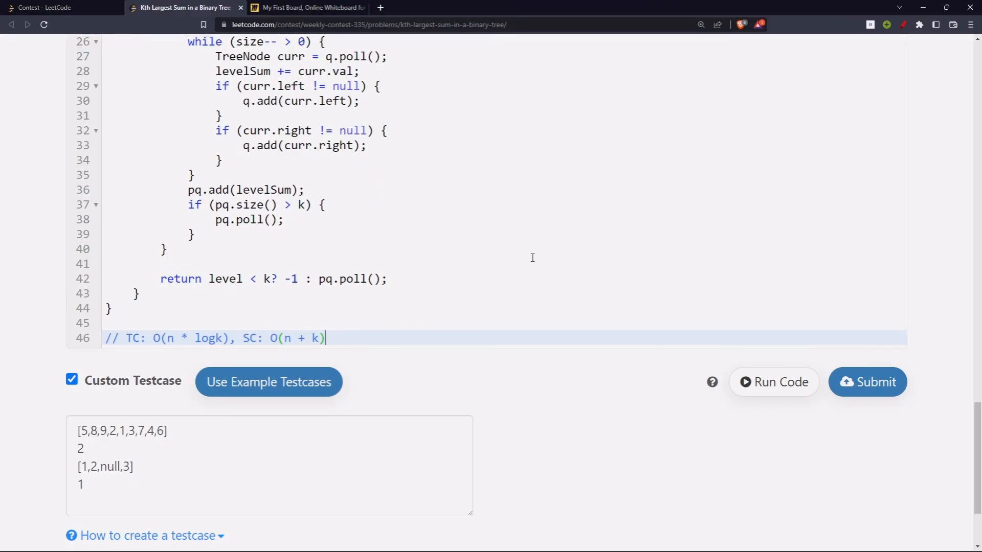